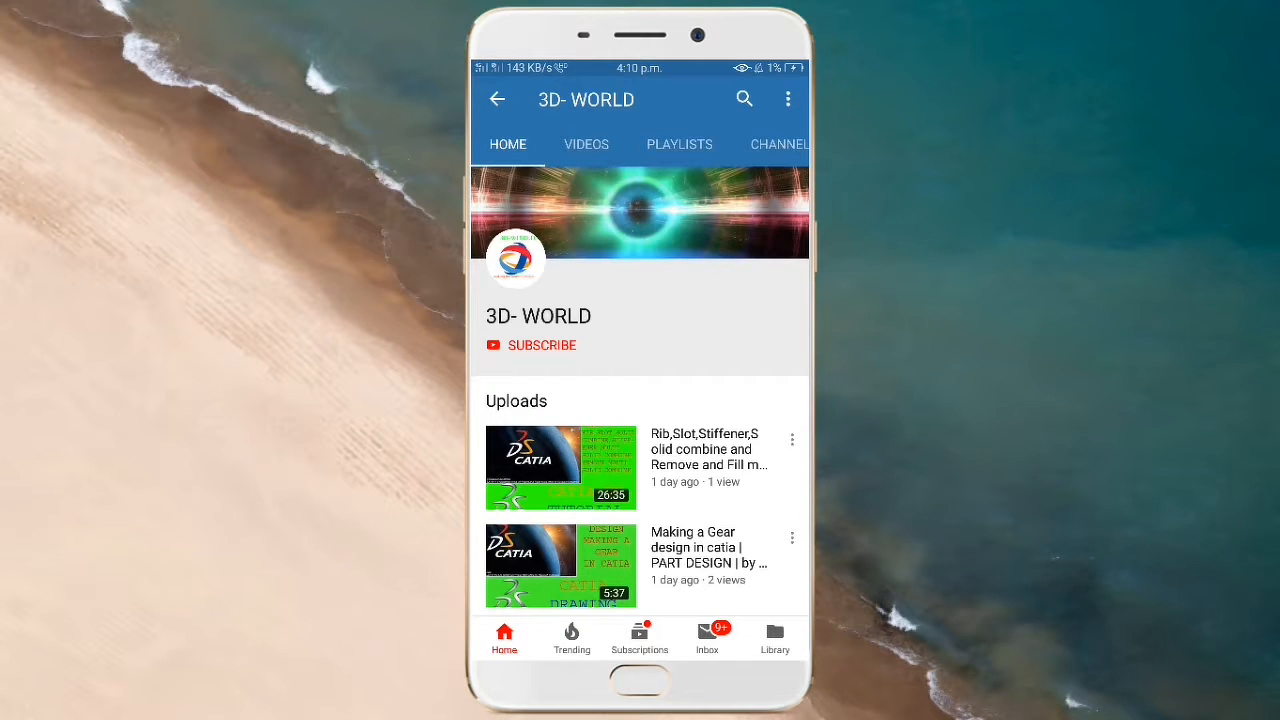
# Subscribe to the 3D- WORLD channel and enable bell notifications
pyautogui.click(540, 344)
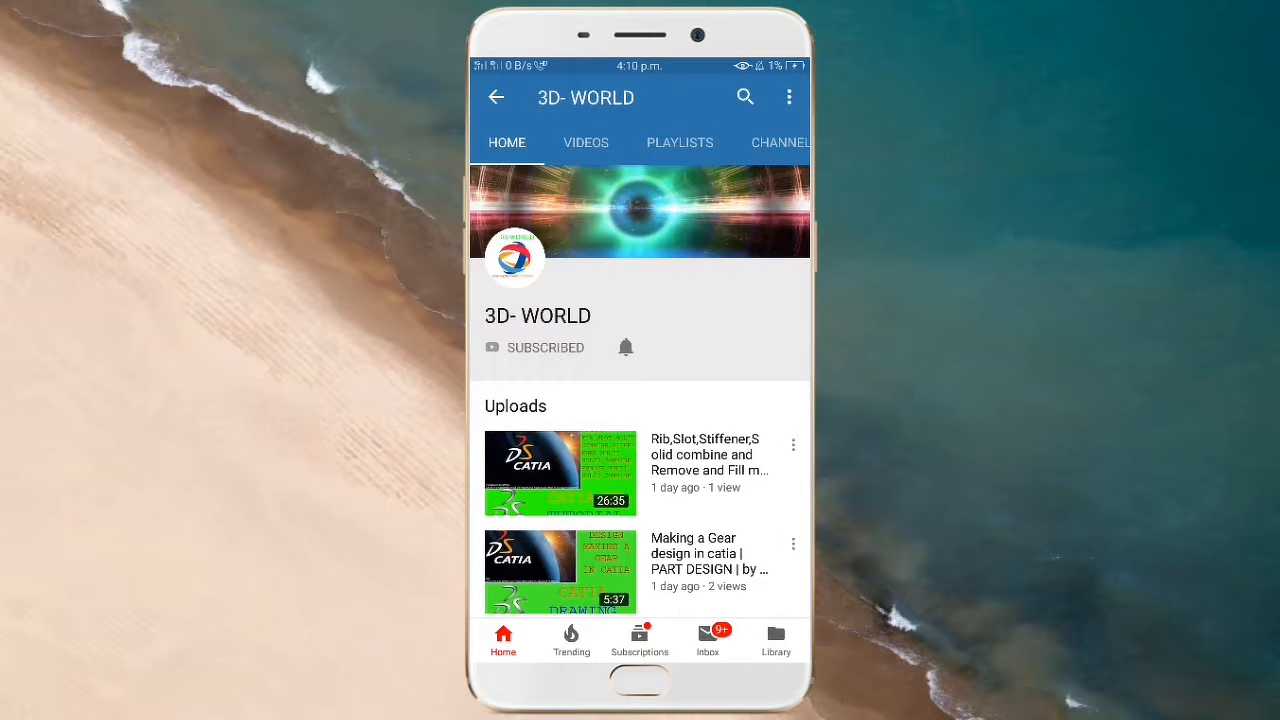
pyautogui.click(624, 348)
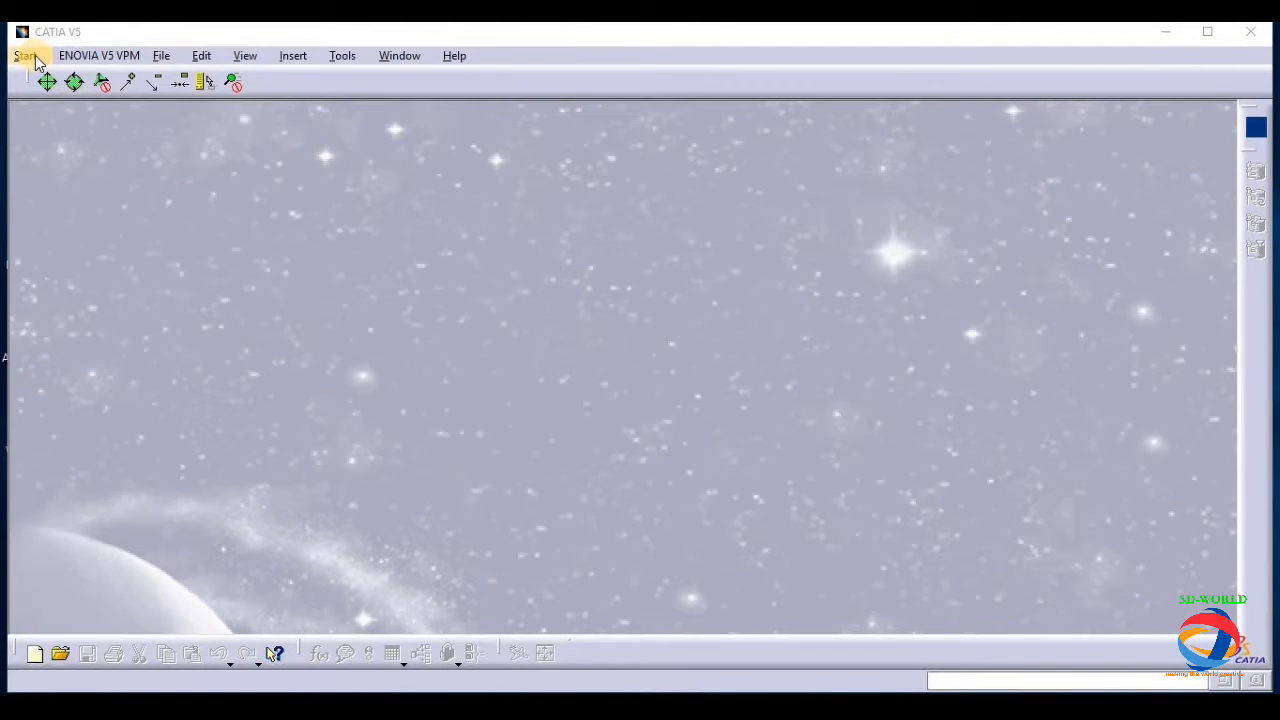
# Start a new Part Design document named Part1 and pad a 20 mm disc from Sketch.1
pyautogui.click(24, 56)
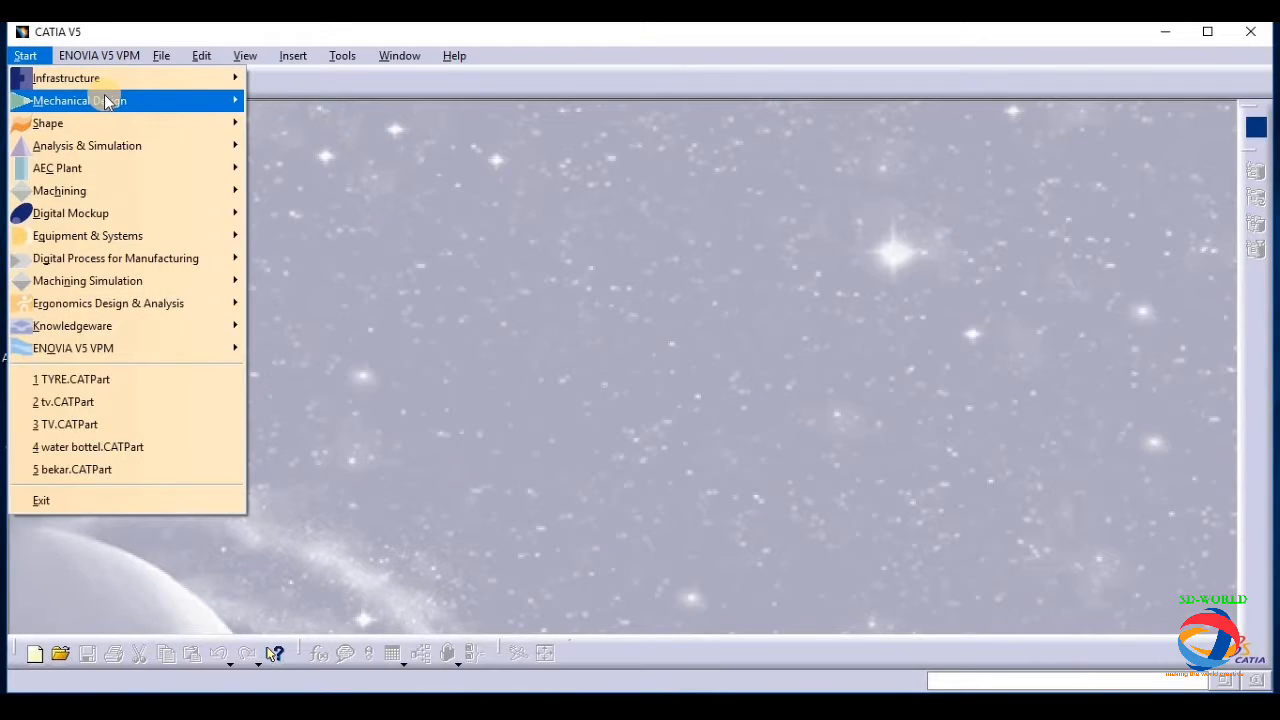
pyautogui.moveTo(80, 100)
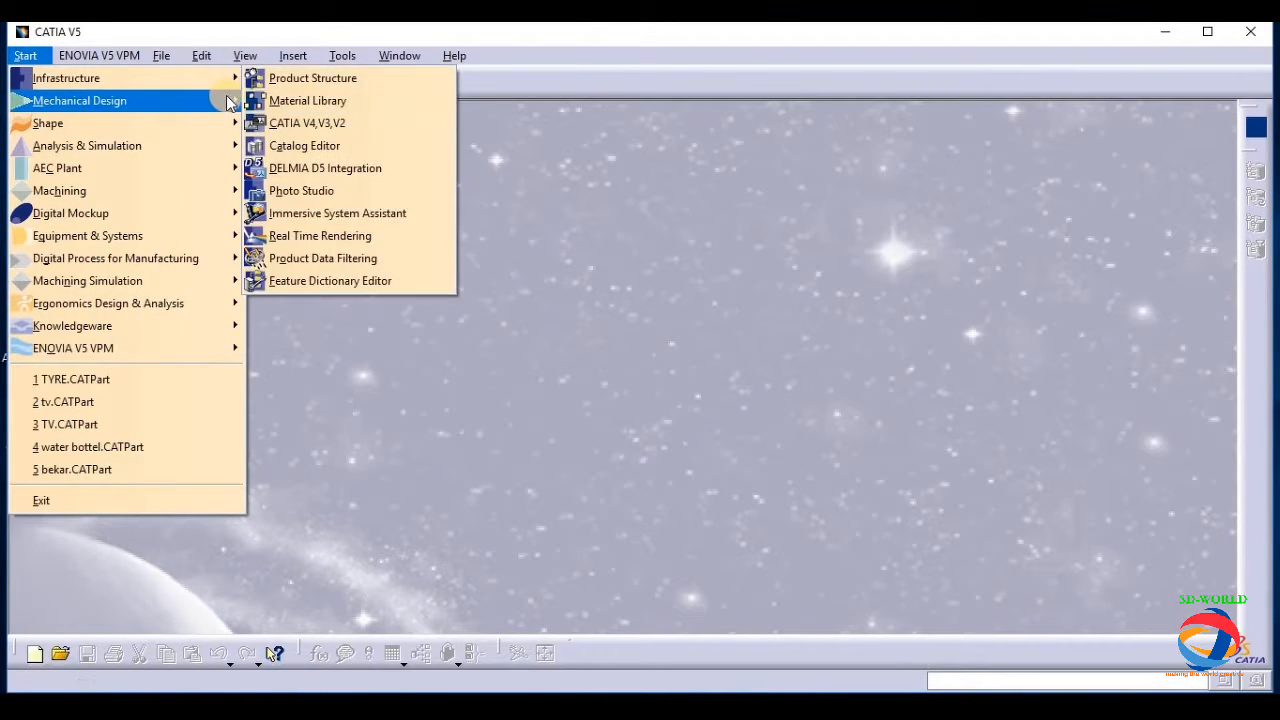
pyautogui.click(312, 76)
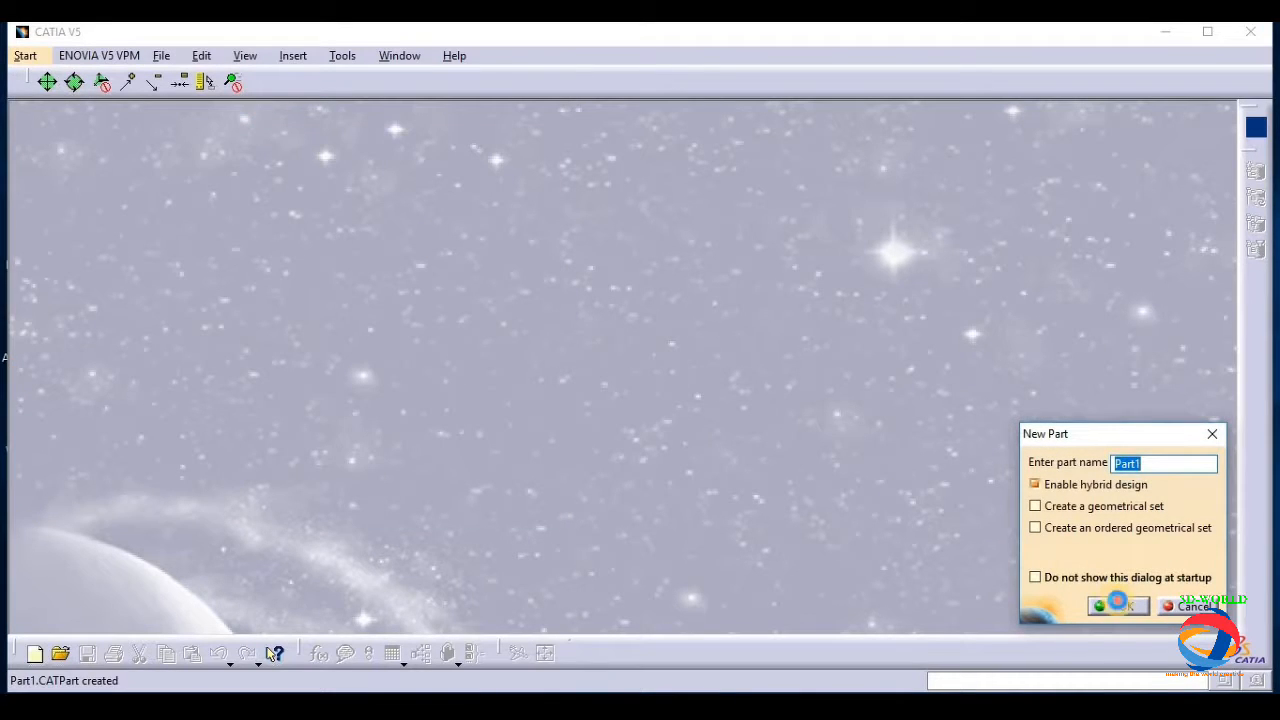
pyautogui.click(1116, 604)
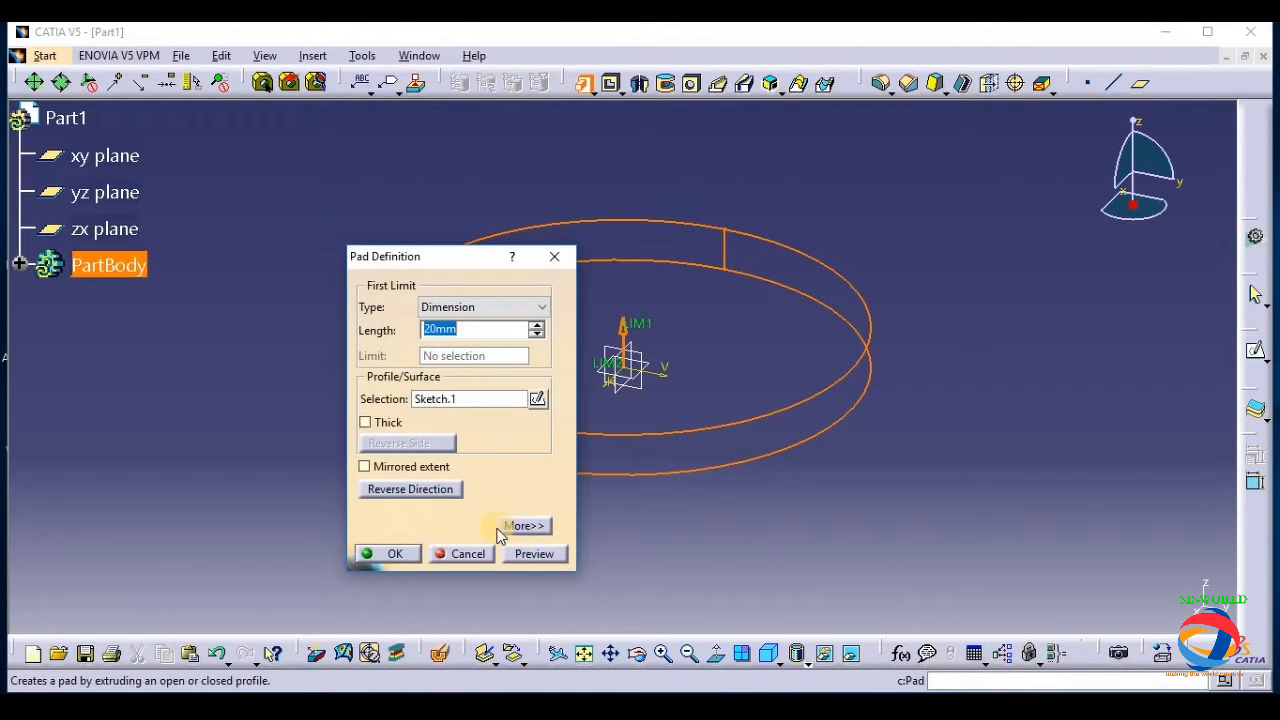
pyautogui.click(394, 552)
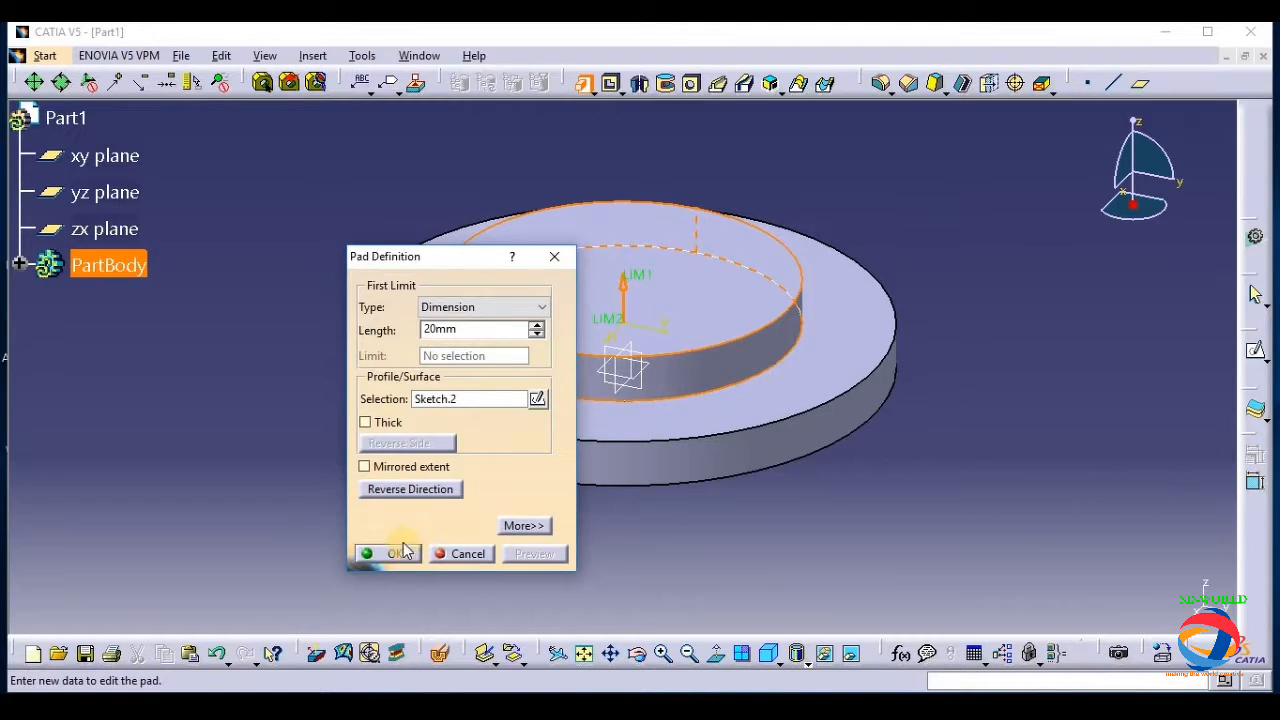
# Confirm the second 20 mm cylinder Pad.2 and insert a new Body.2
pyautogui.click(390, 552)
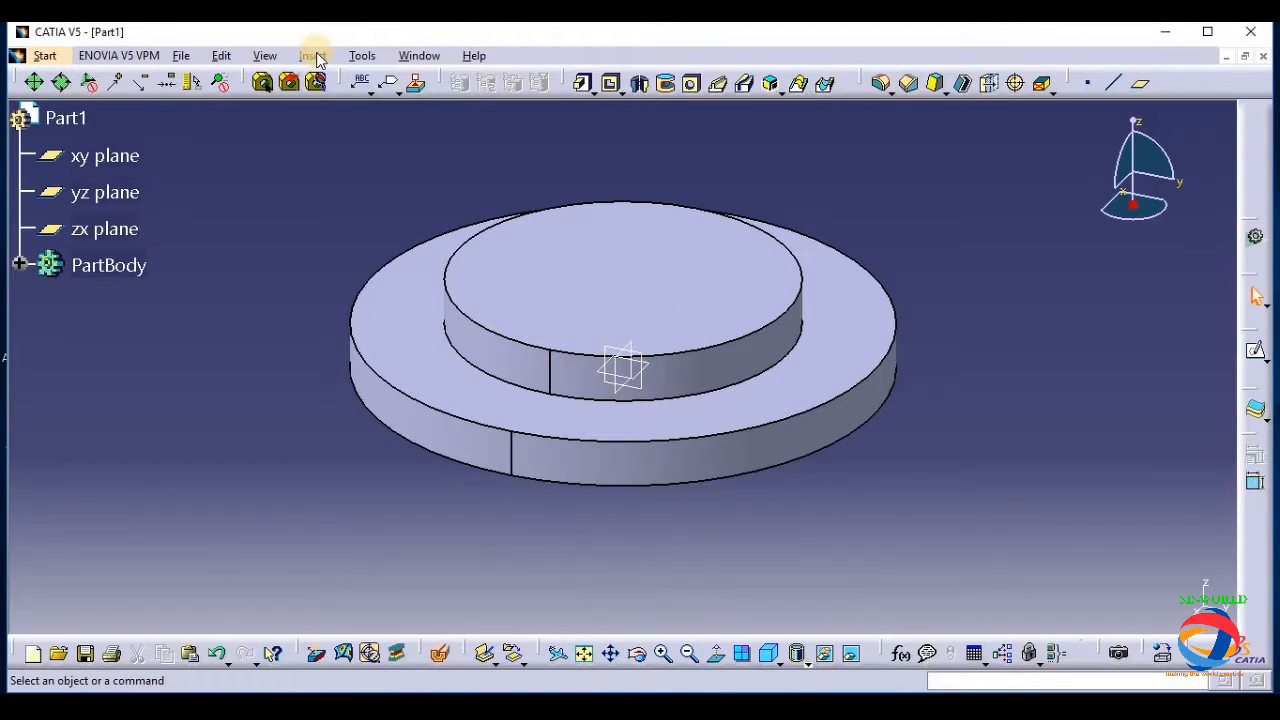
pyautogui.click(312, 56)
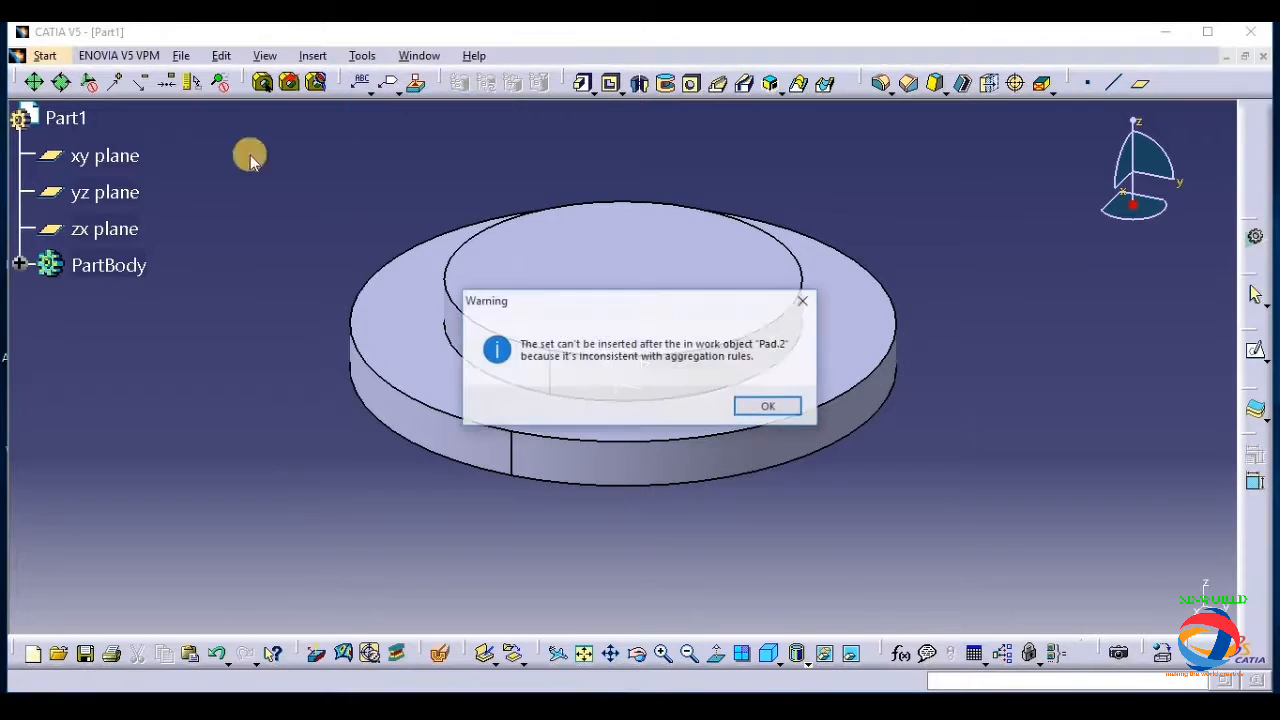
pyautogui.click(768, 404)
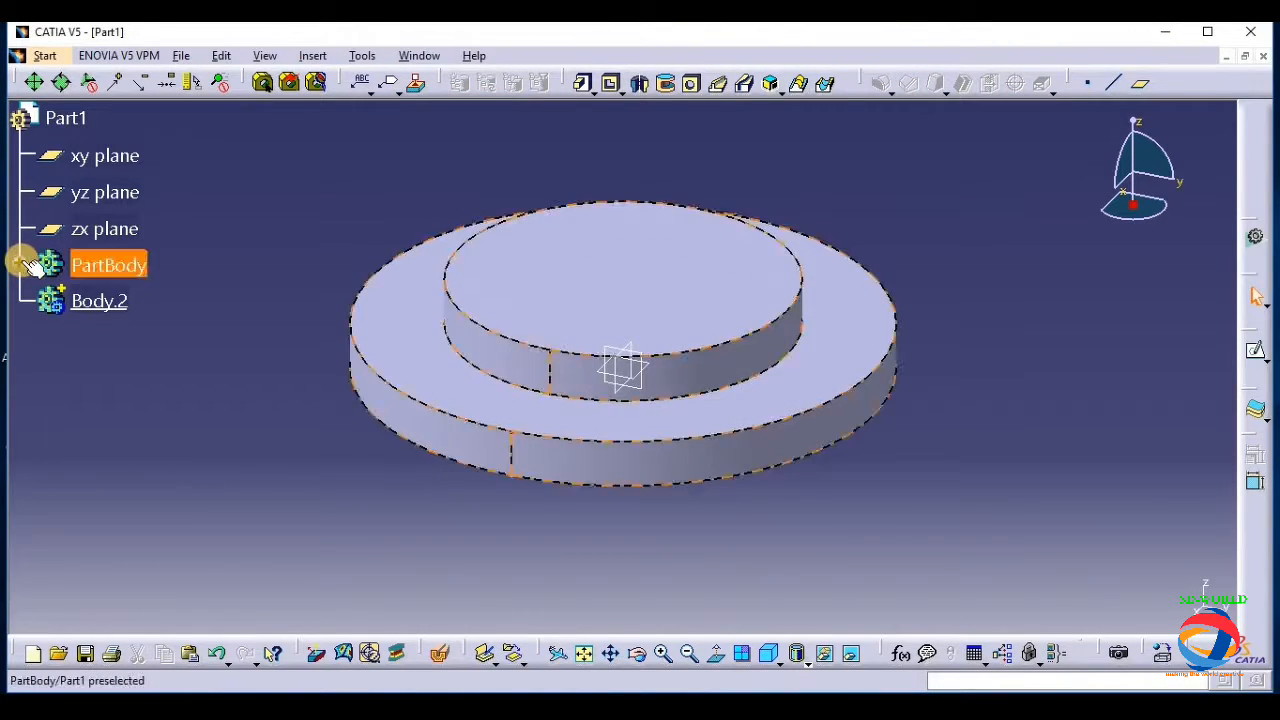
# Move Pad.2 from PartBody into Body.2 and add Sketch.3 there
pyautogui.click(20, 264)
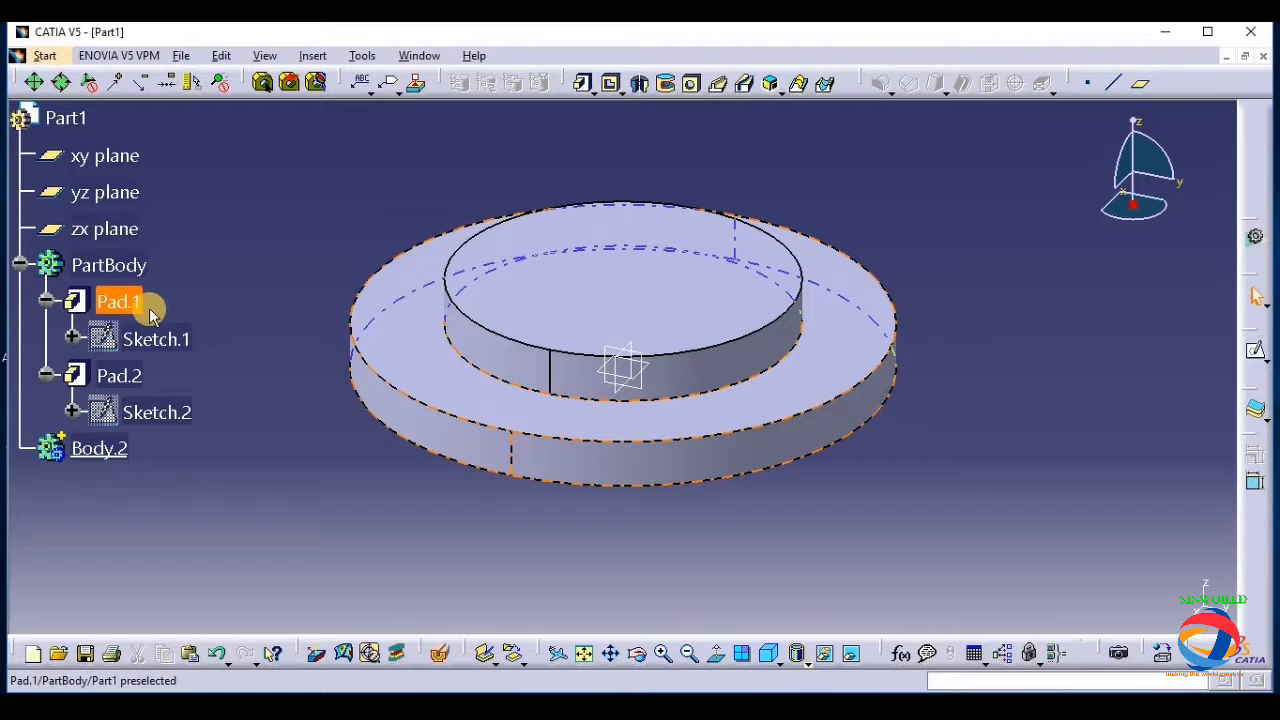
pyautogui.click(118, 376)
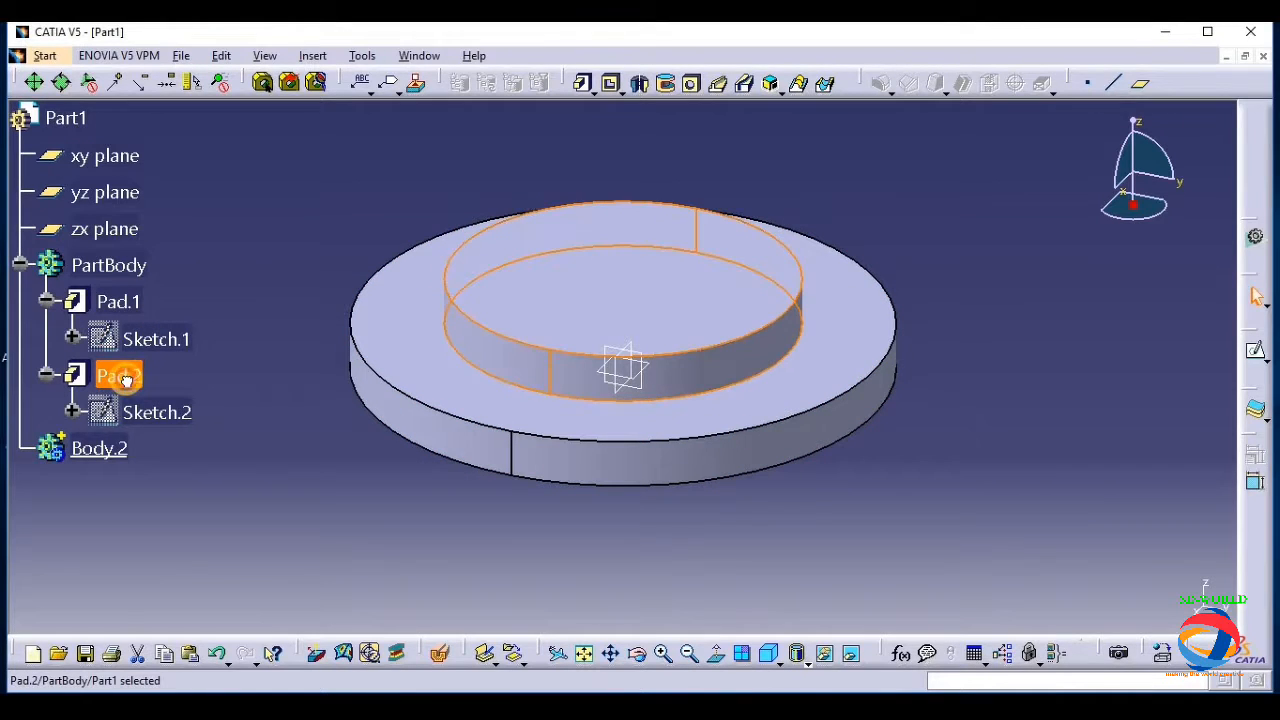
pyautogui.click(100, 448)
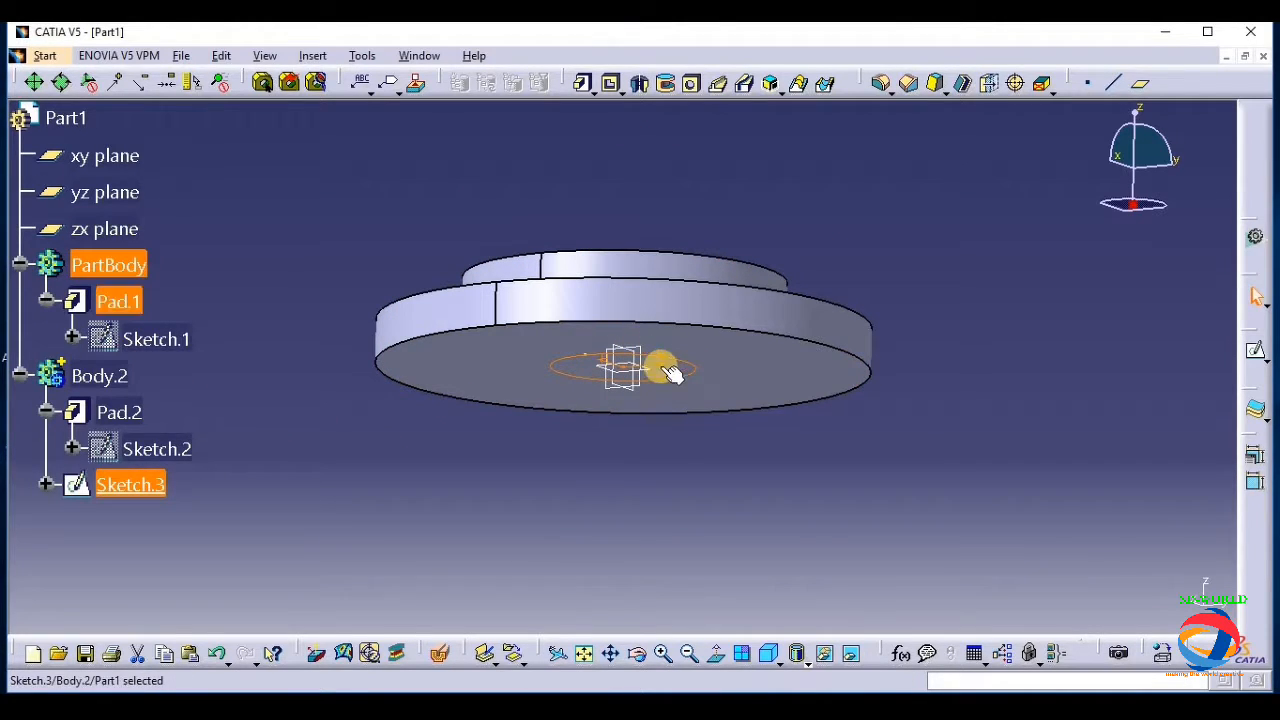
# Create Pad.3 from Sketch.3 with length 60 and orbit the model to check it
pyautogui.moveTo(664, 364); pyautogui.dragTo(720, 540)
pyautogui.write('60')
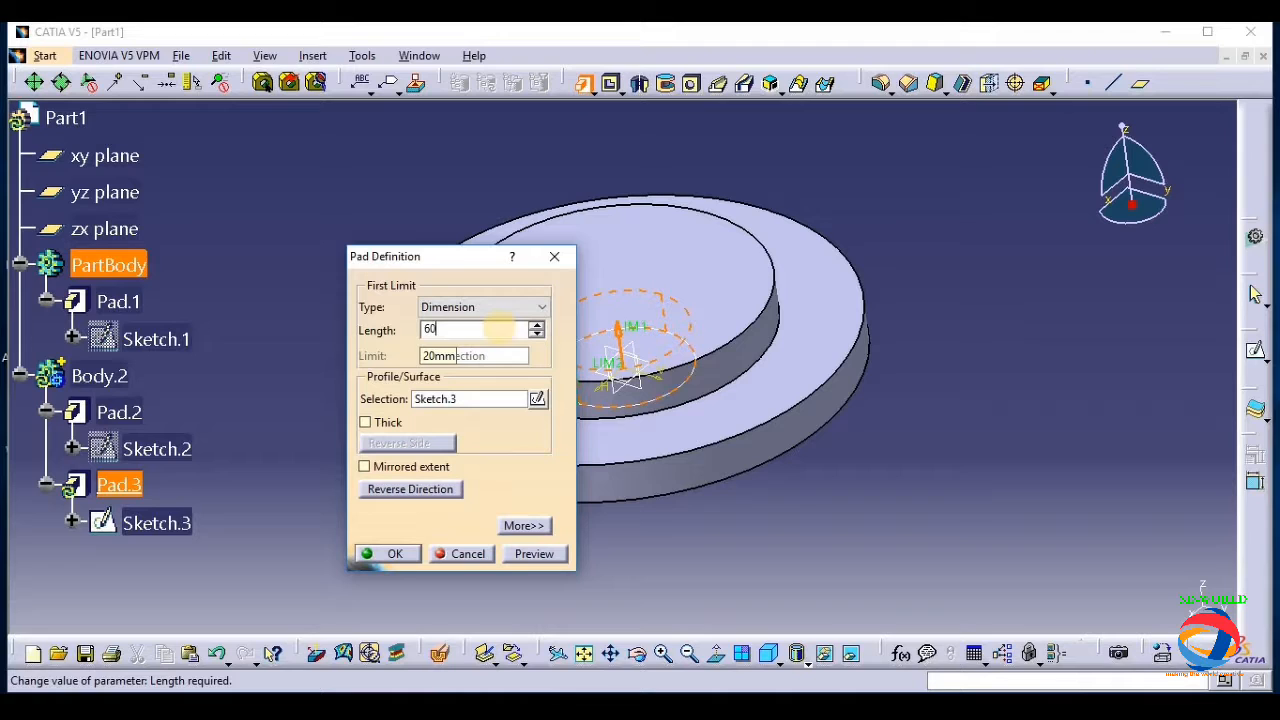
pyautogui.click(532, 552)
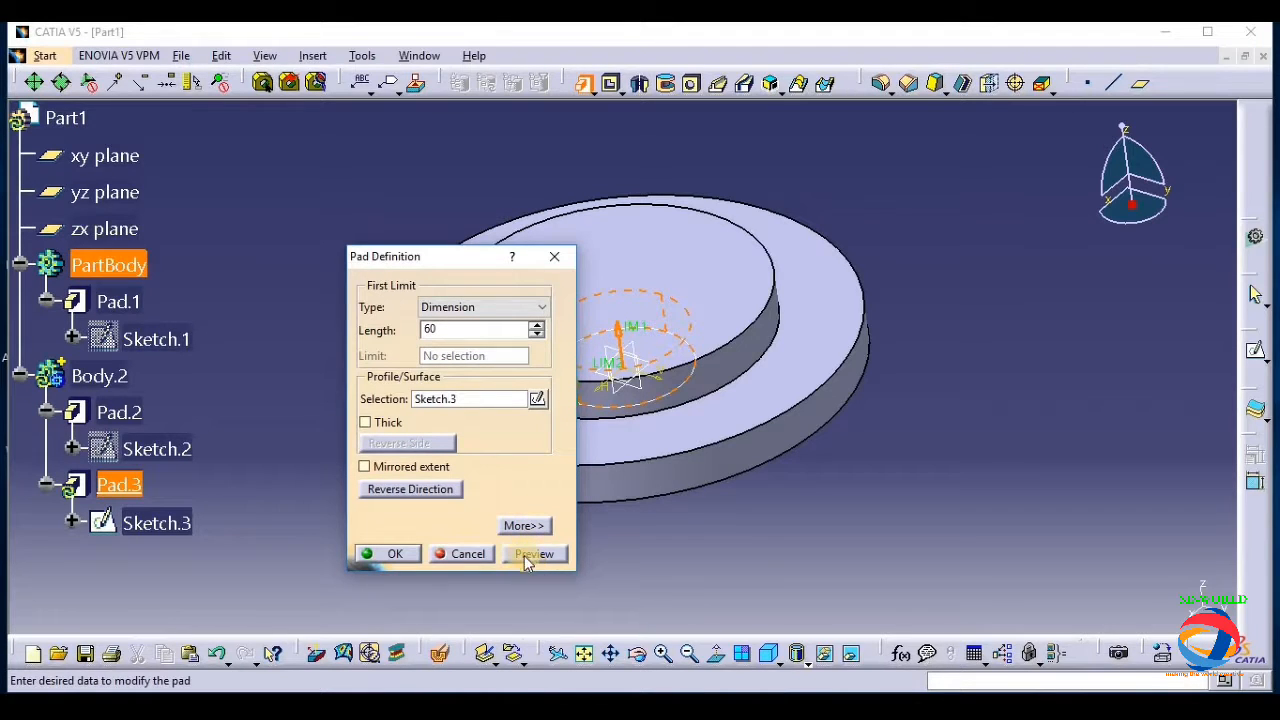
pyautogui.click(394, 552)
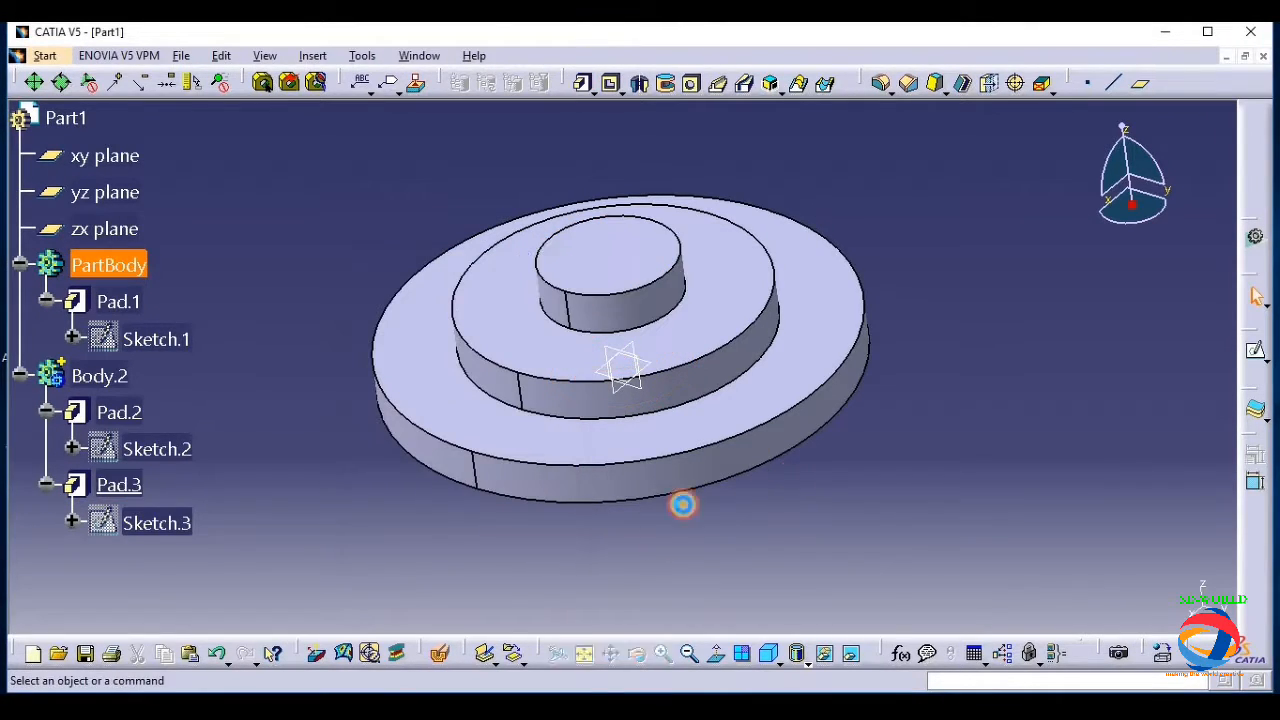
pyautogui.moveTo(684, 504); pyautogui.dragTo(572, 522)
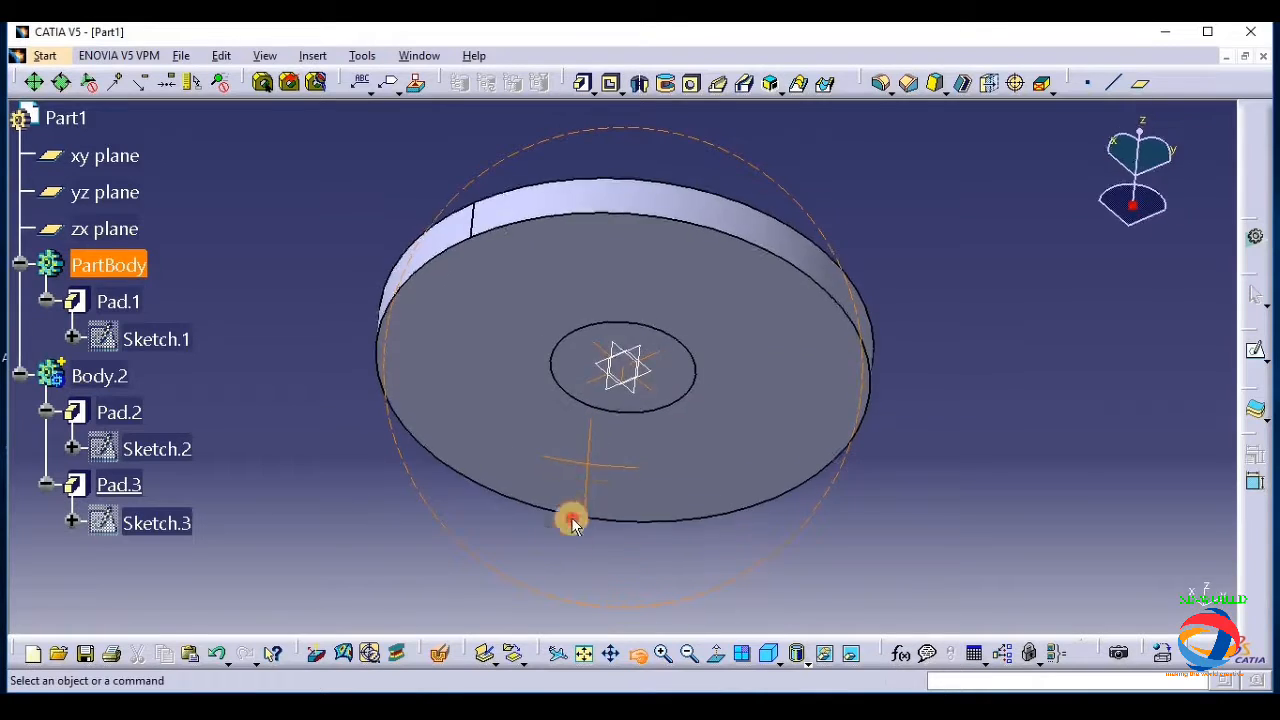
pyautogui.moveTo(572, 520); pyautogui.dragTo(648, 492)
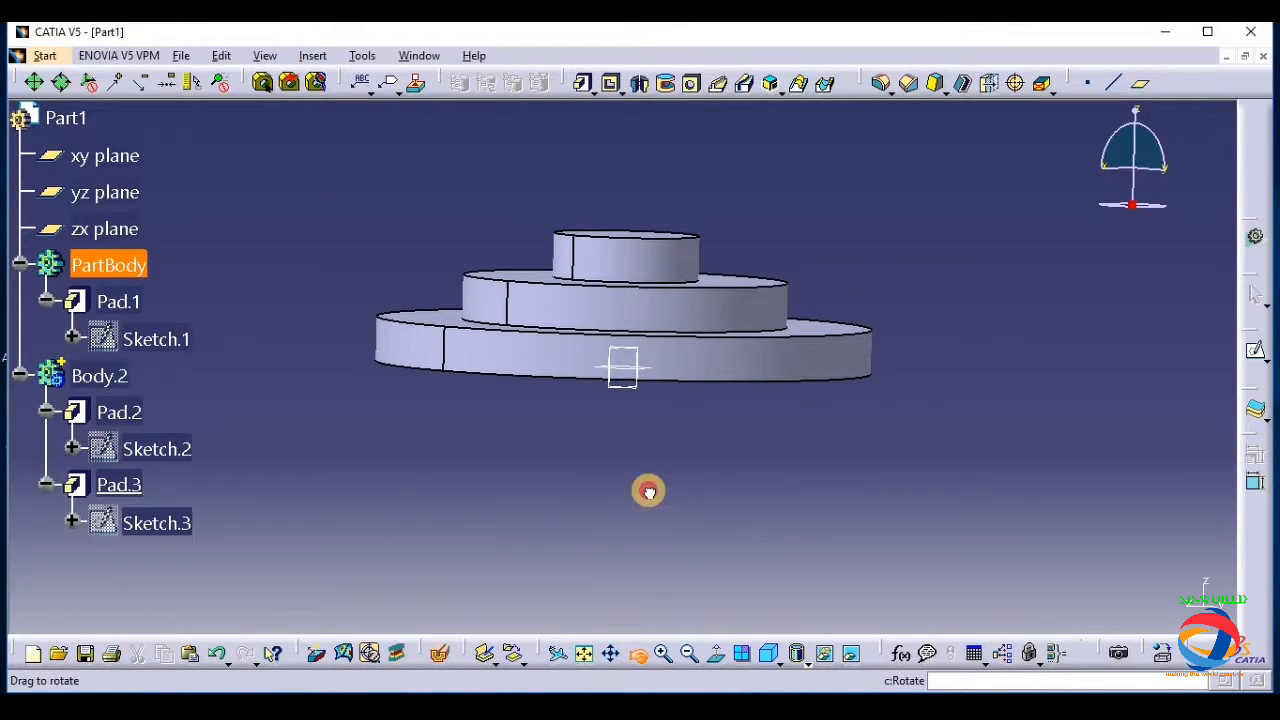
pyautogui.moveTo(648, 492); pyautogui.dragTo(624, 370)
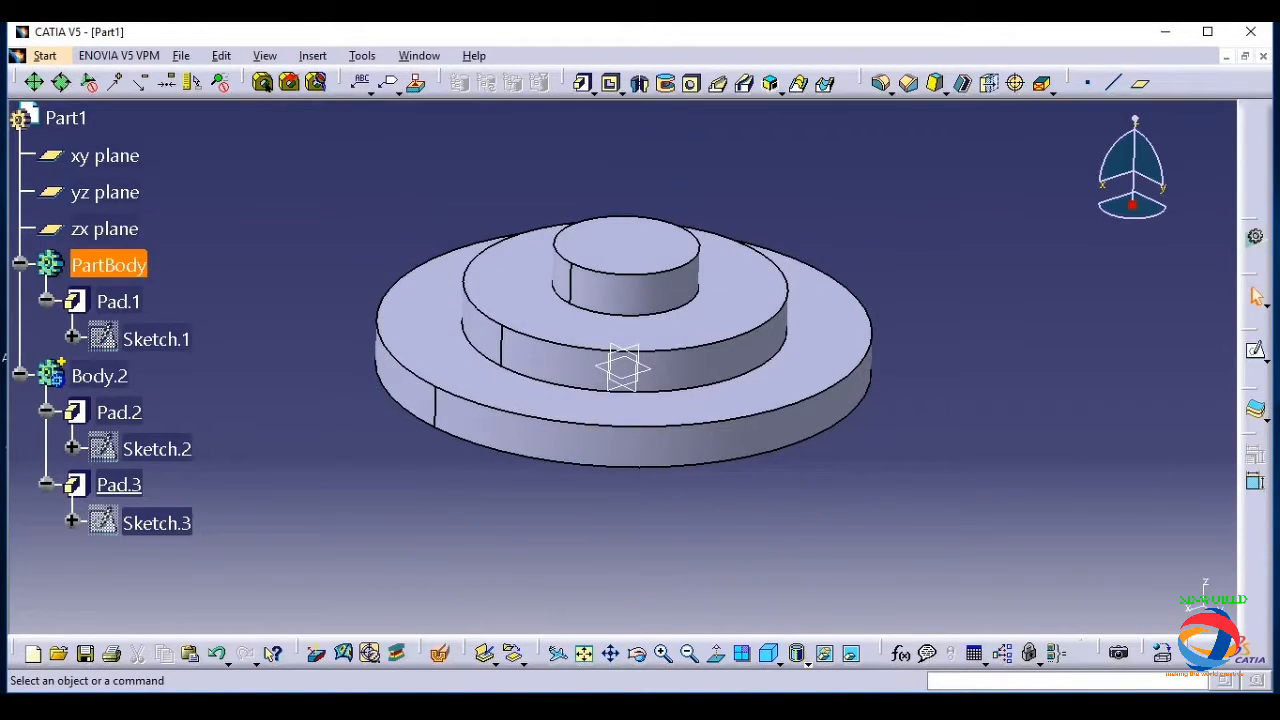
pyautogui.click(312, 56)
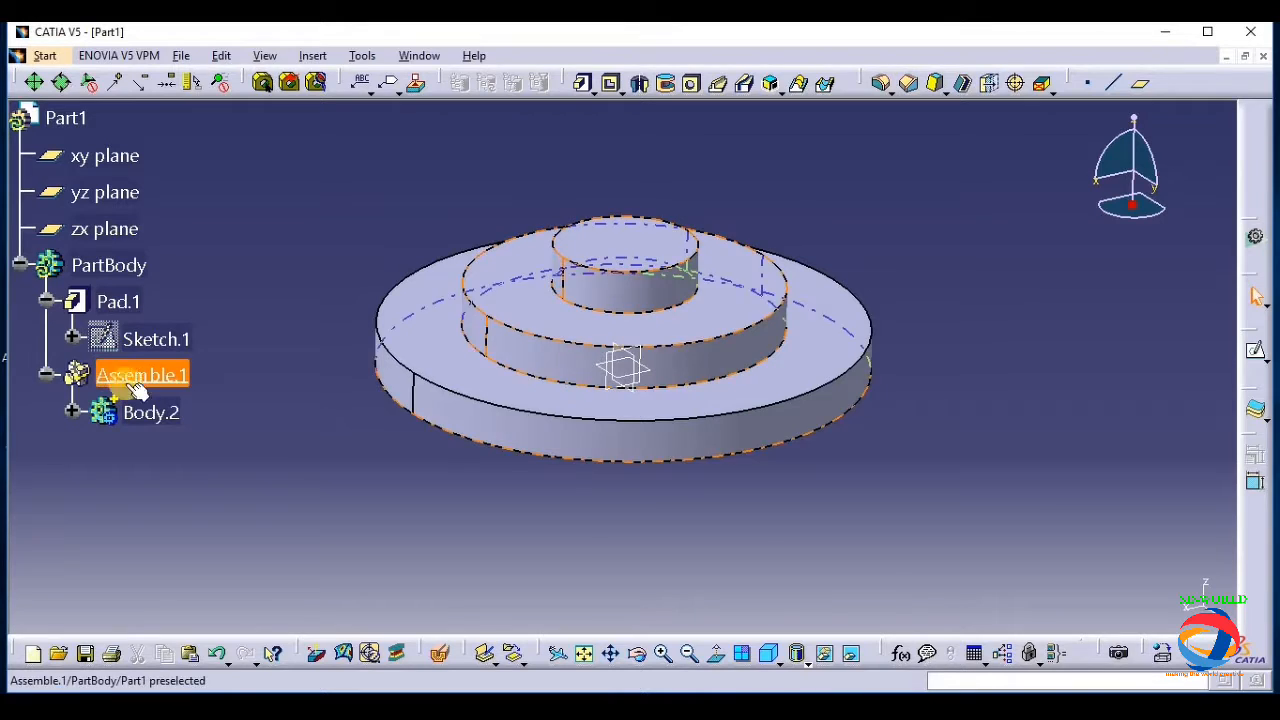
# Assemble Body.2 into PartBody after Pad.2, creating Assemble.2
pyautogui.click(118, 300)
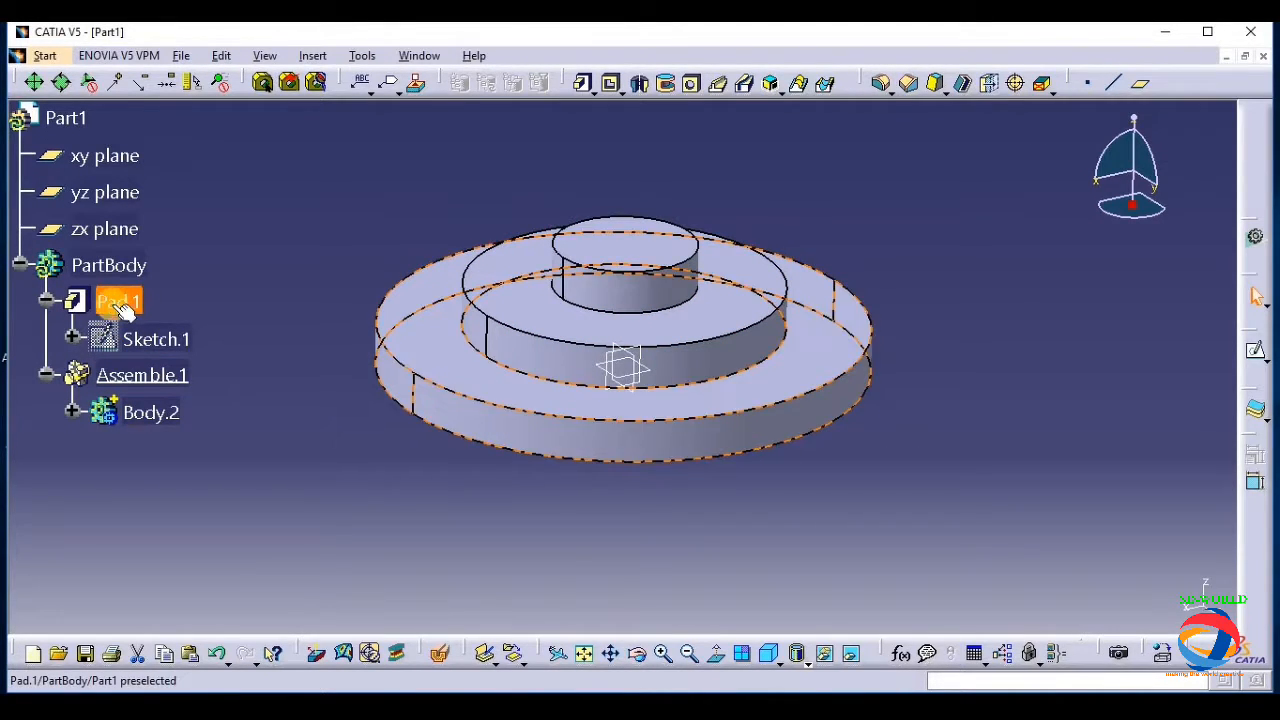
pyautogui.click(76, 412)
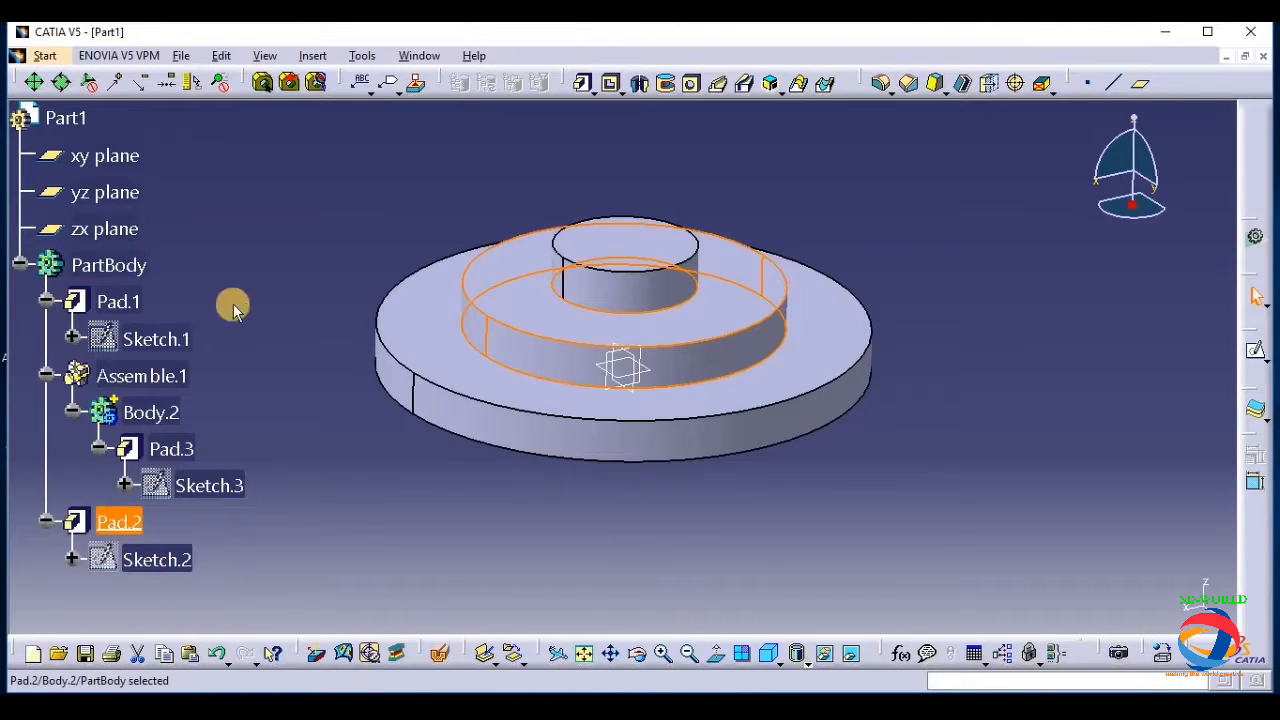
pyautogui.moveTo(142, 376)
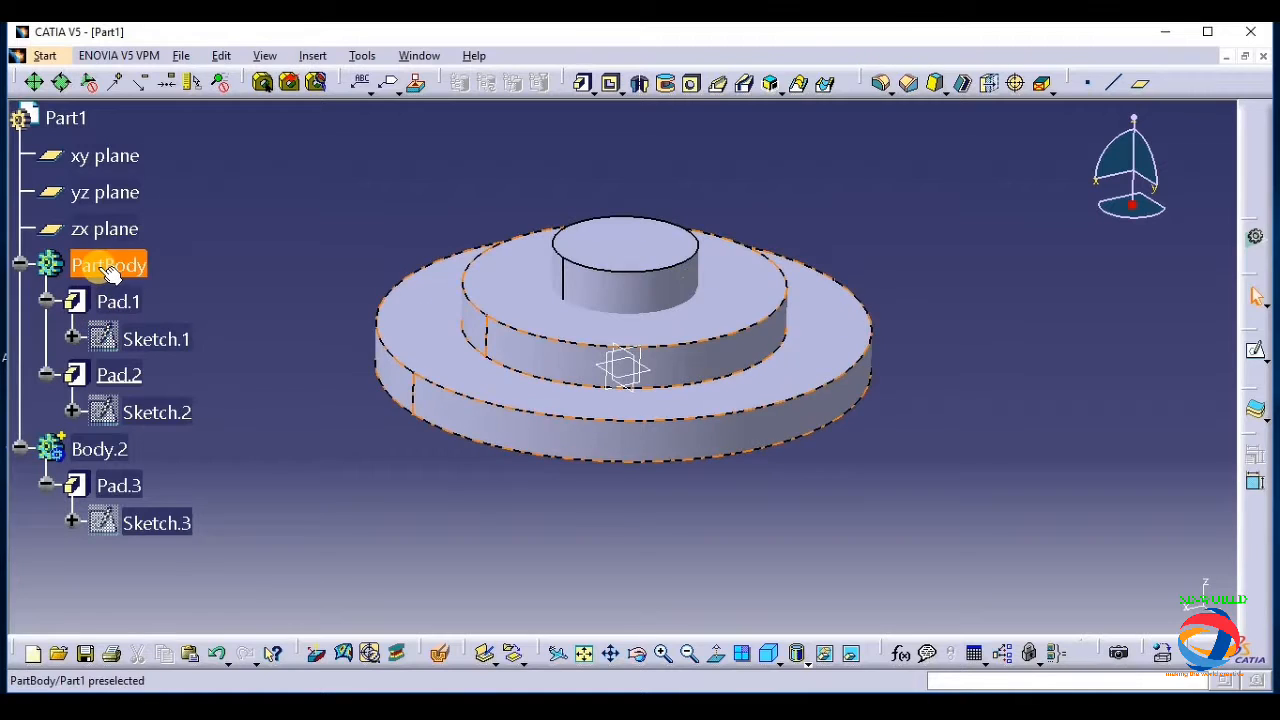
pyautogui.click(312, 56)
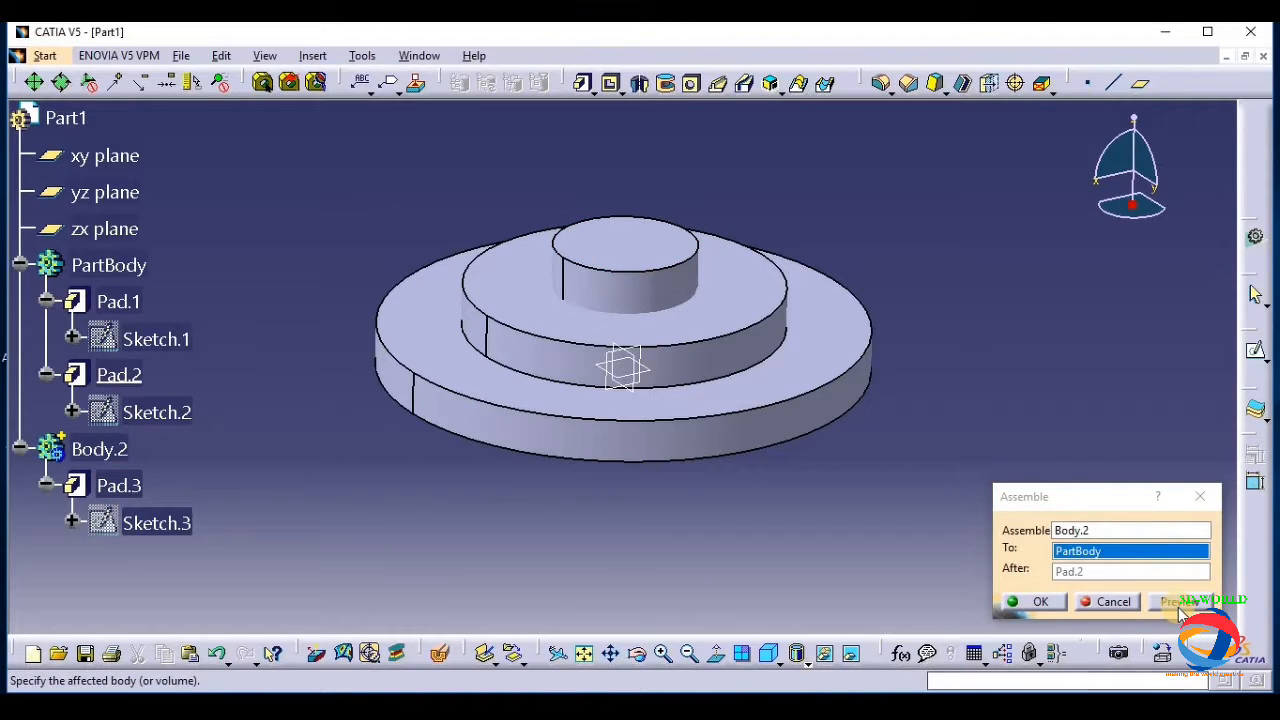
pyautogui.click(1040, 600)
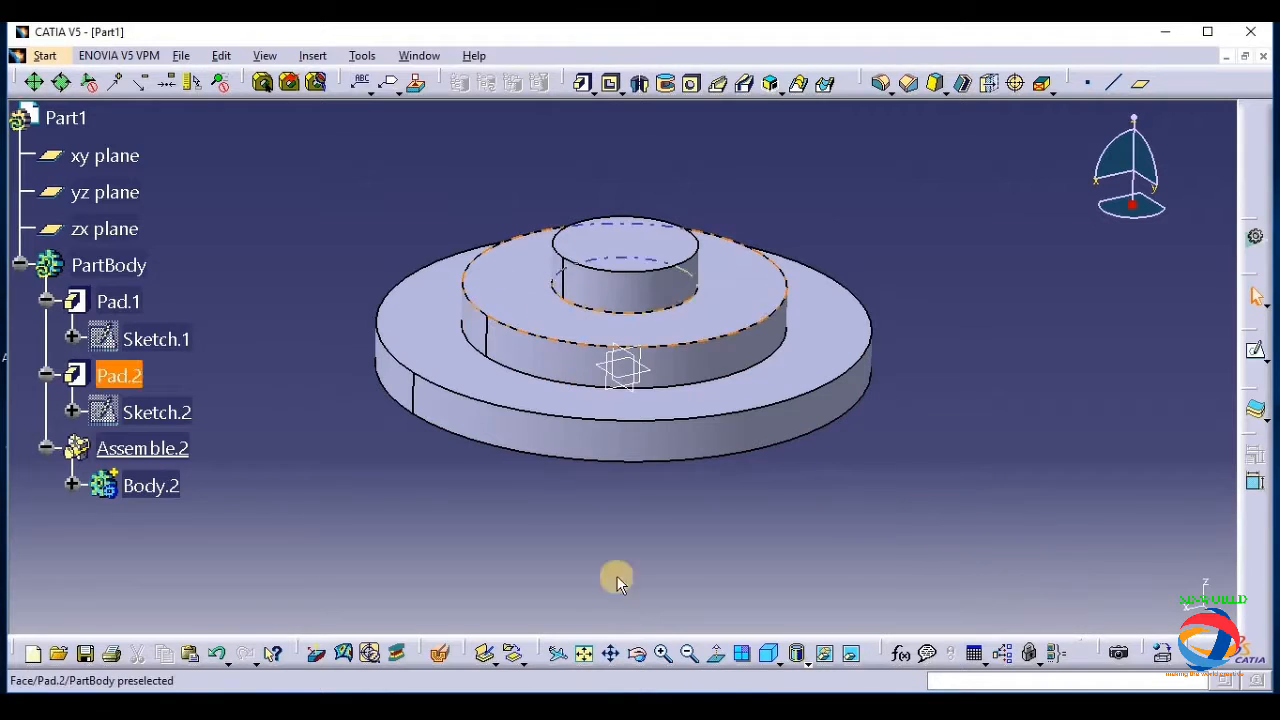
pyautogui.click(142, 448)
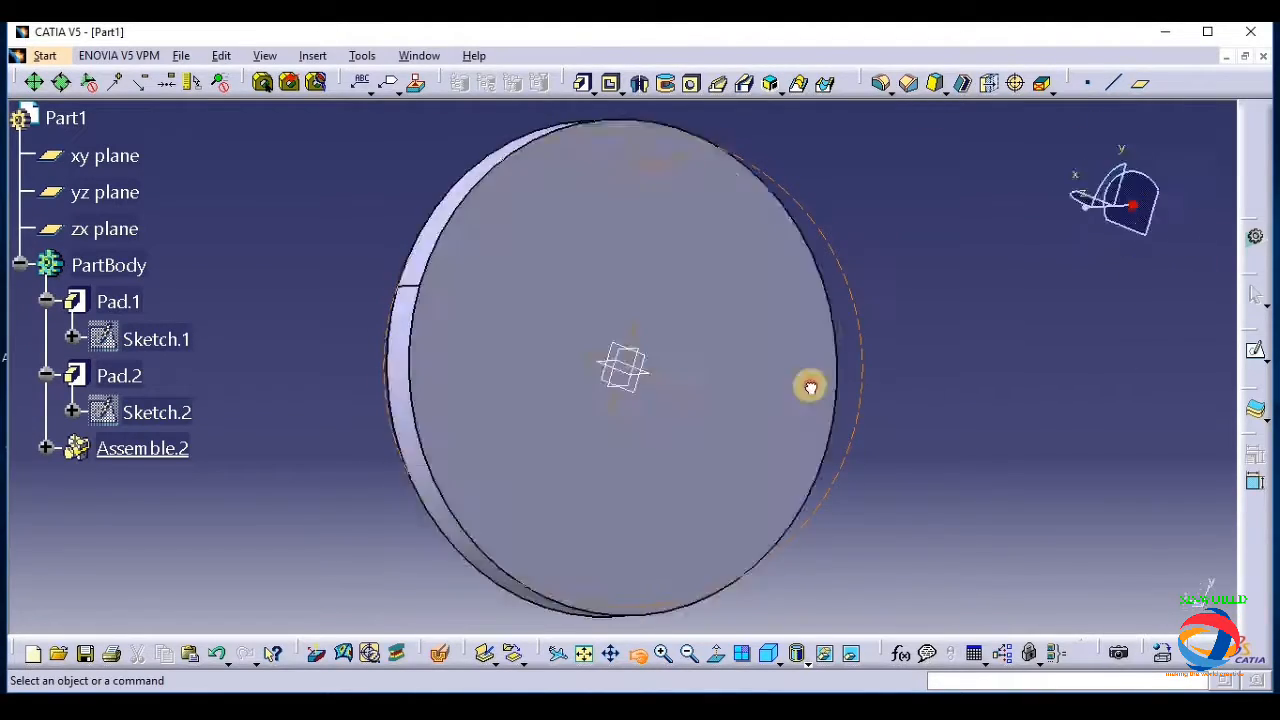
# Delete Assemble.2 and Pad.2, leaving only the base disc Pad.1
pyautogui.moveTo(810, 388); pyautogui.dragTo(796, 558)
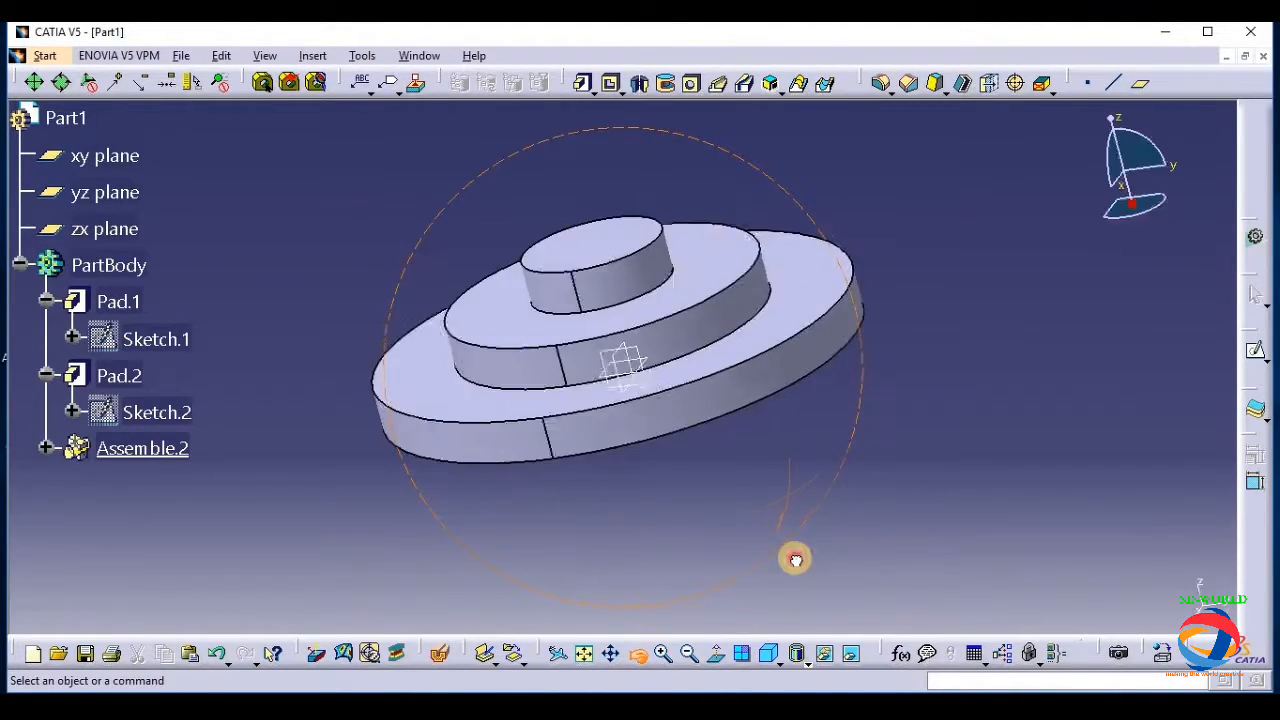
pyautogui.rightClick(142, 448)
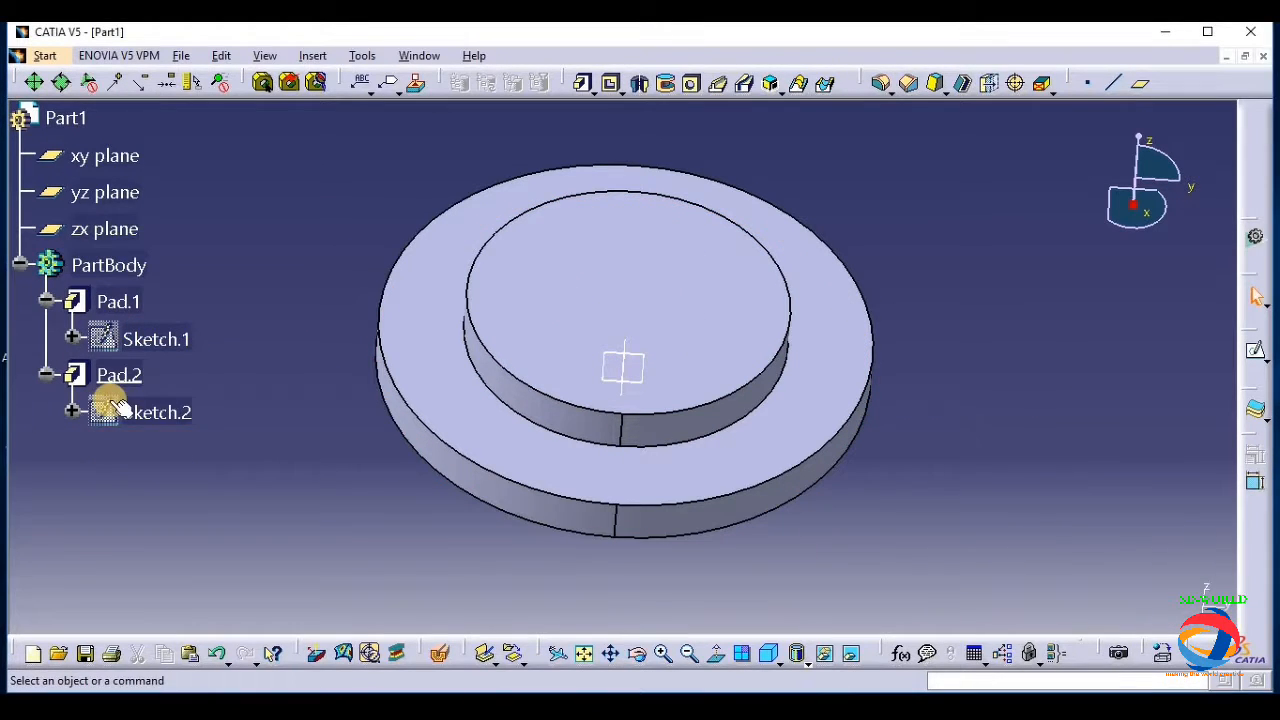
pyautogui.rightClick(120, 374)
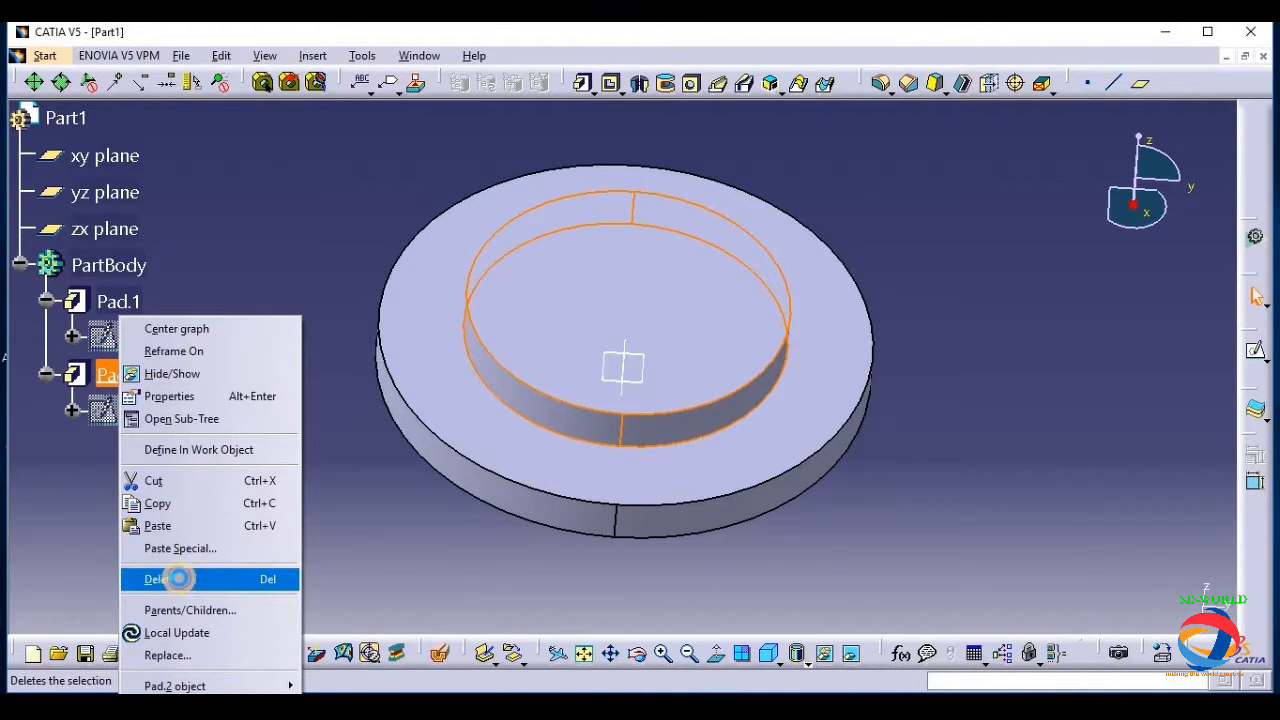
pyautogui.click(158, 580)
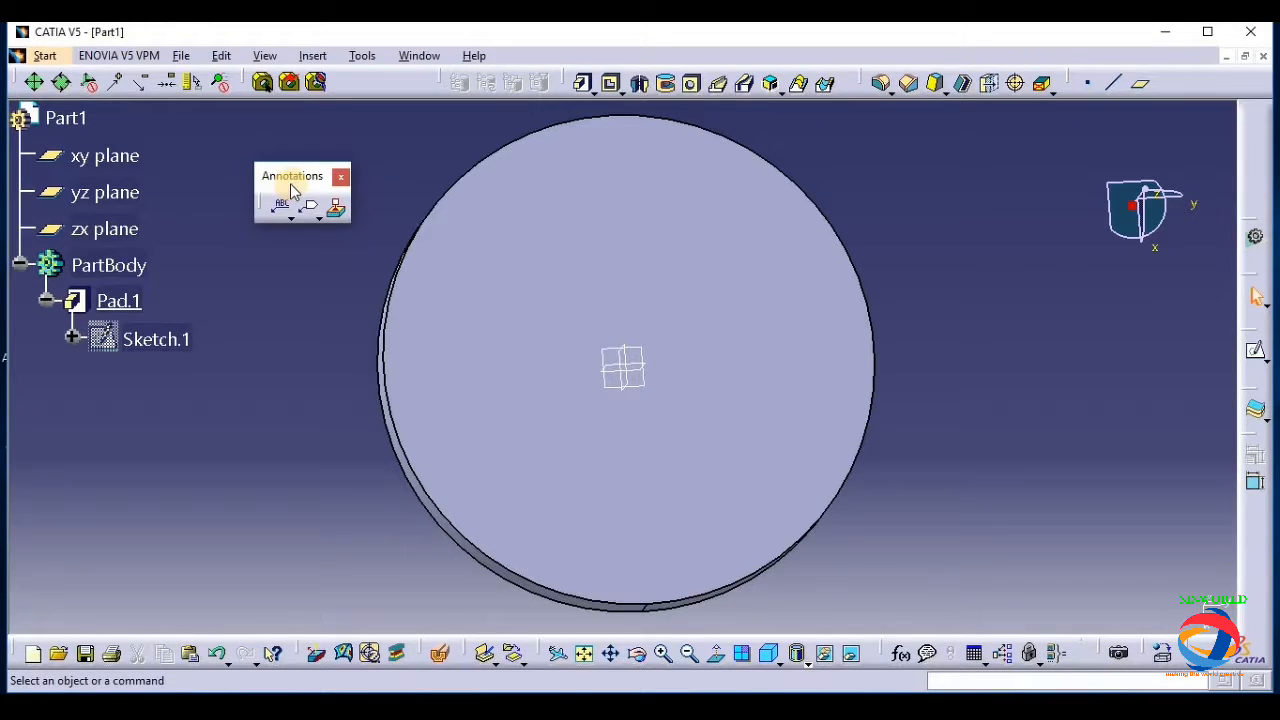
pyautogui.moveTo(308, 58)
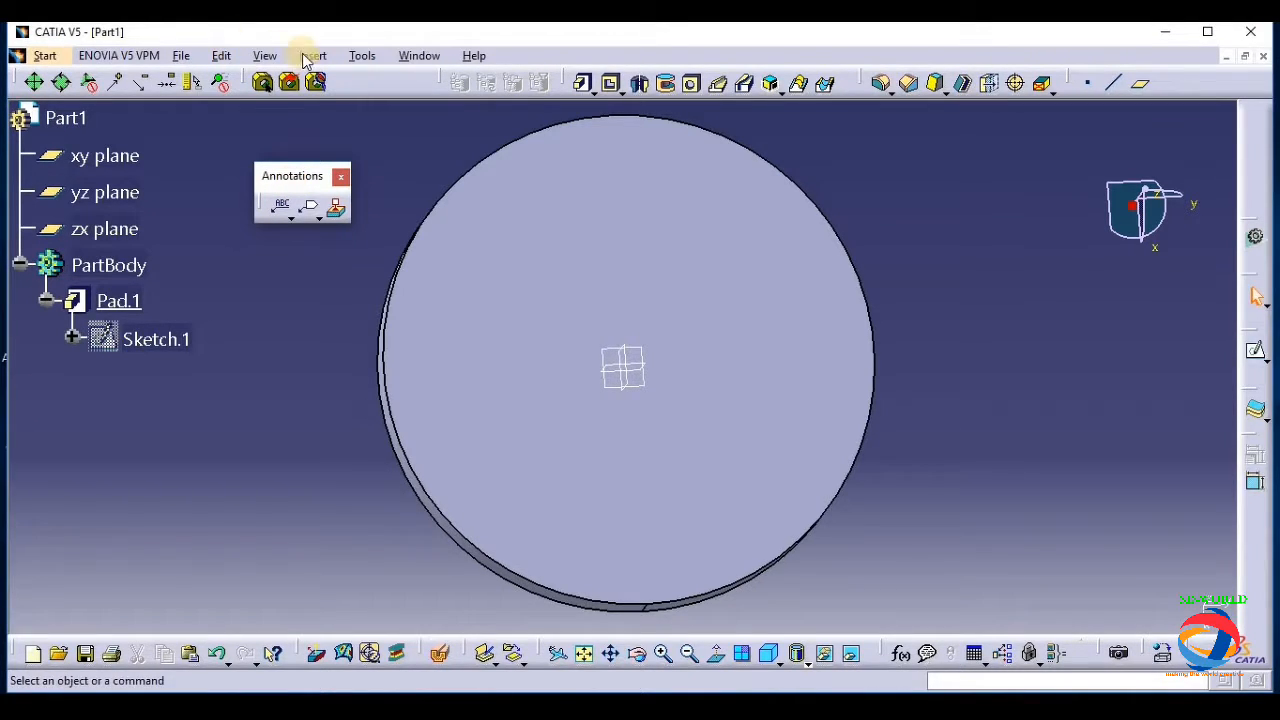
# Choose Text with Leader from the Insert > Annotations options
pyautogui.click(312, 56)
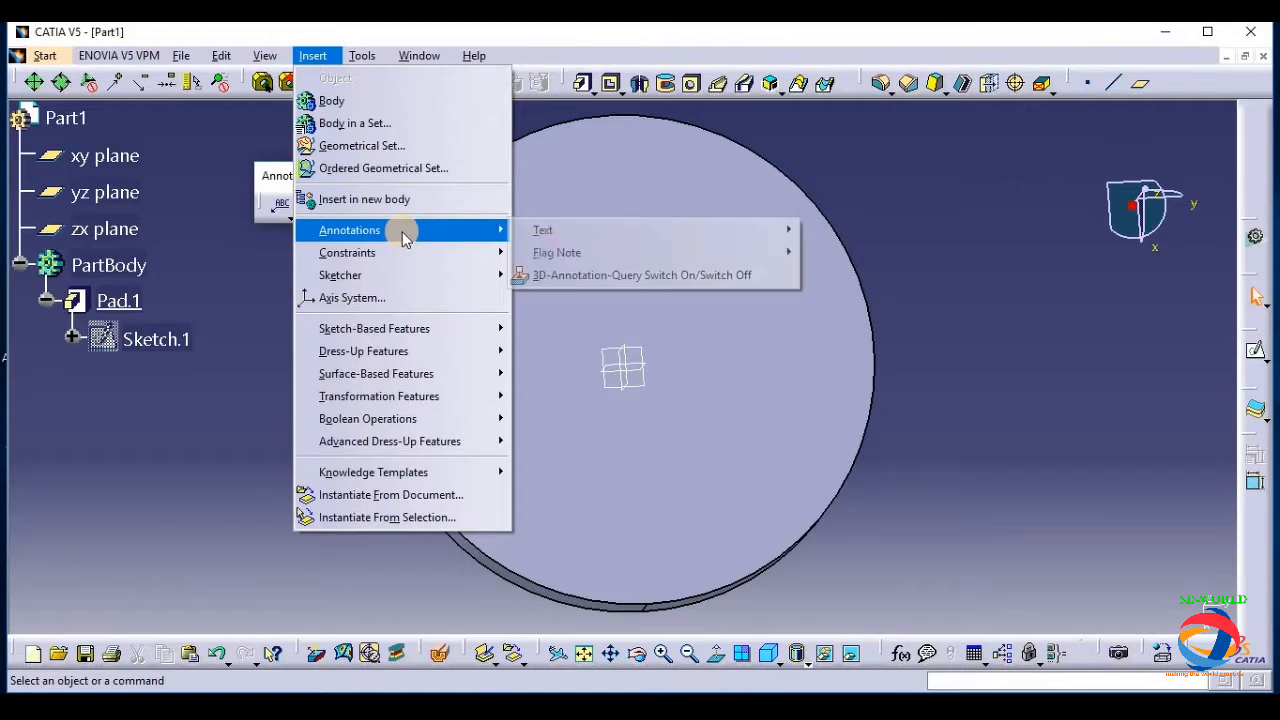
pyautogui.click(542, 228)
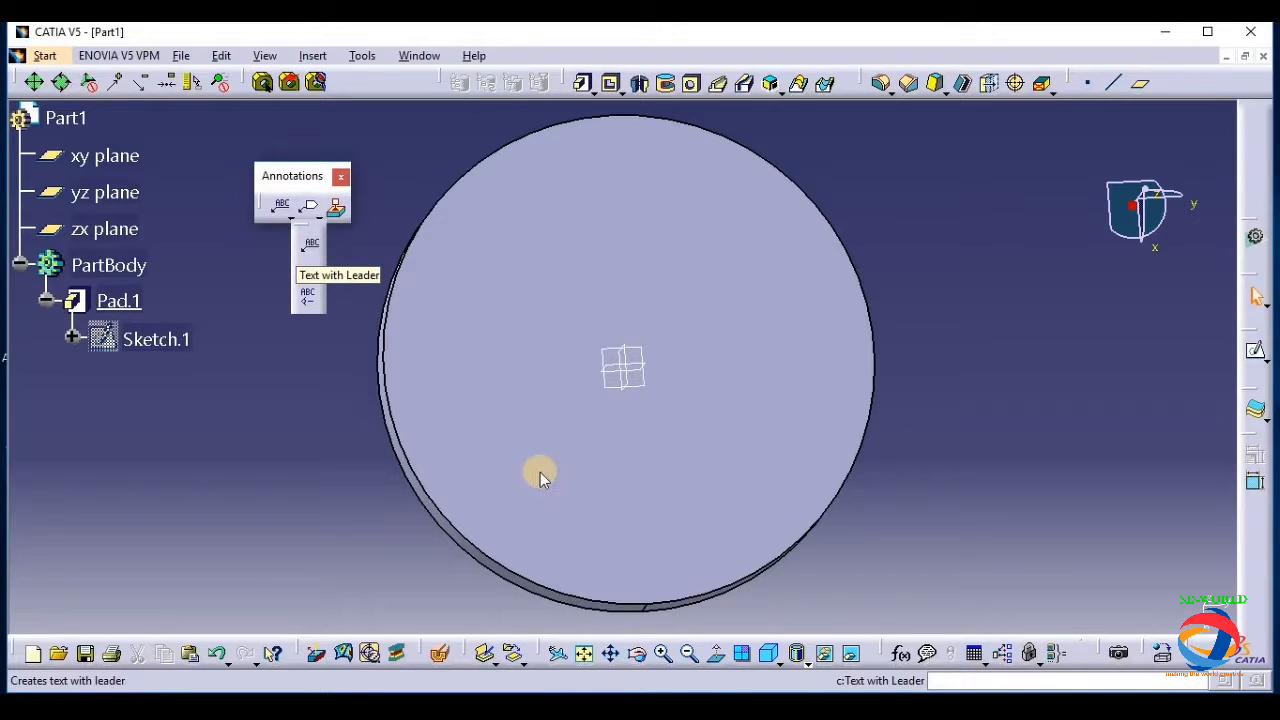
pyautogui.moveTo(388, 216)
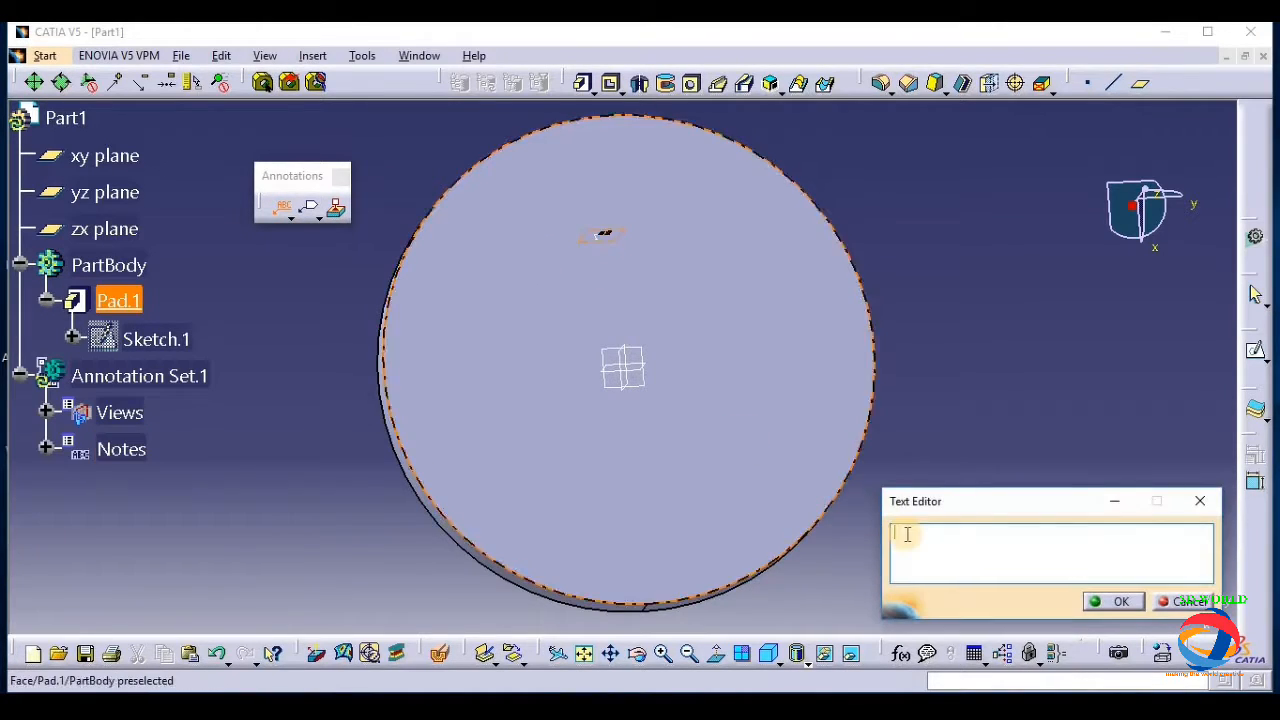
# Place a navdeep text note with leader on the pad face and recheck it in the editor
pyautogui.write('navdeep')
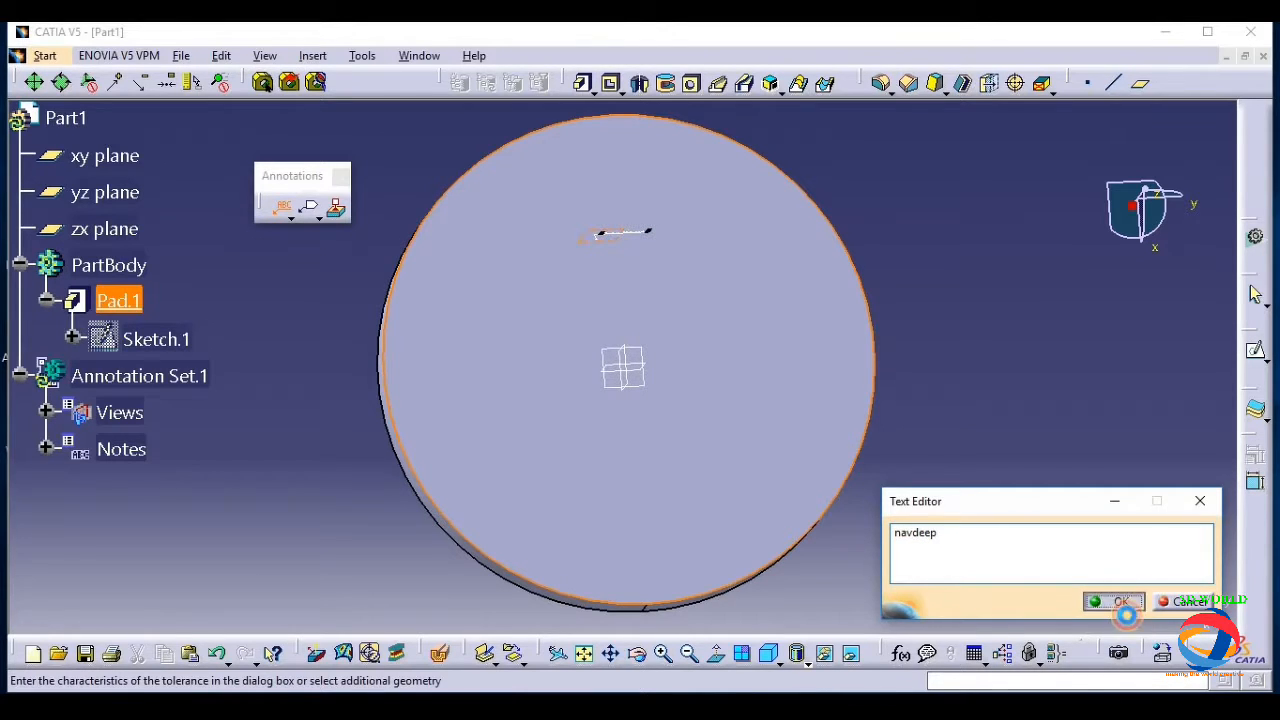
pyautogui.click(1114, 600)
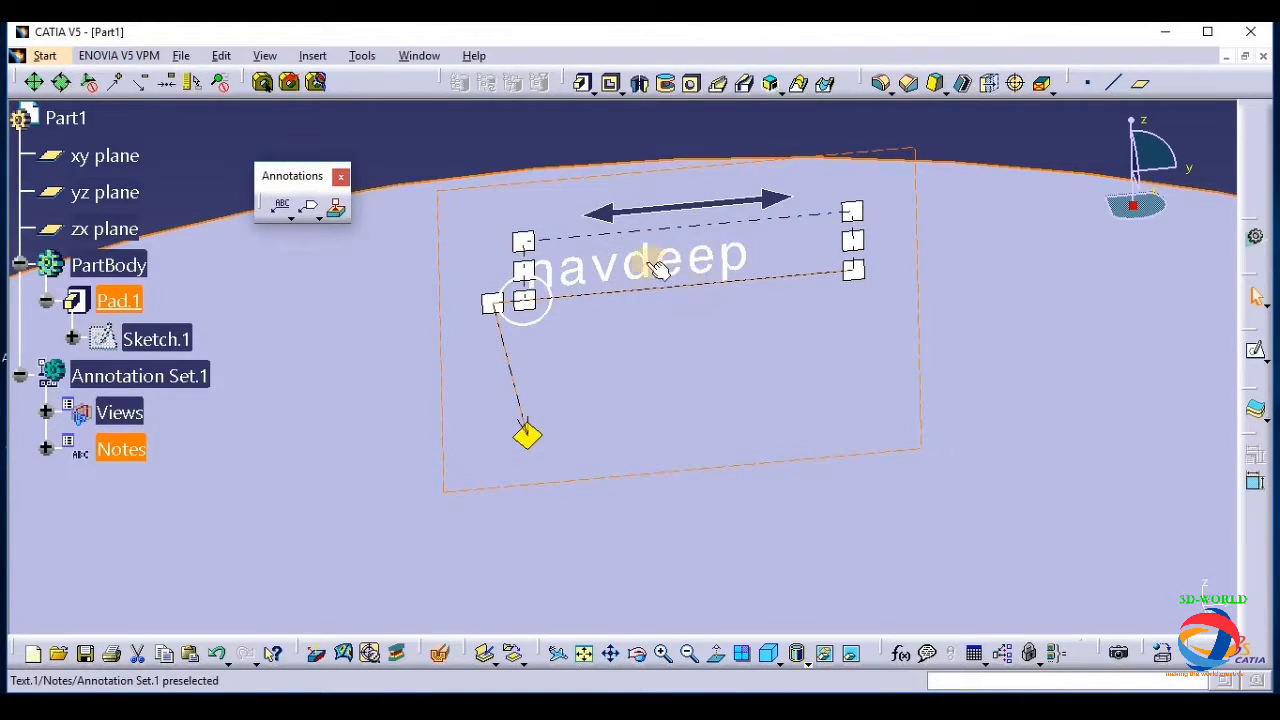
pyautogui.doubleClick(650, 264)
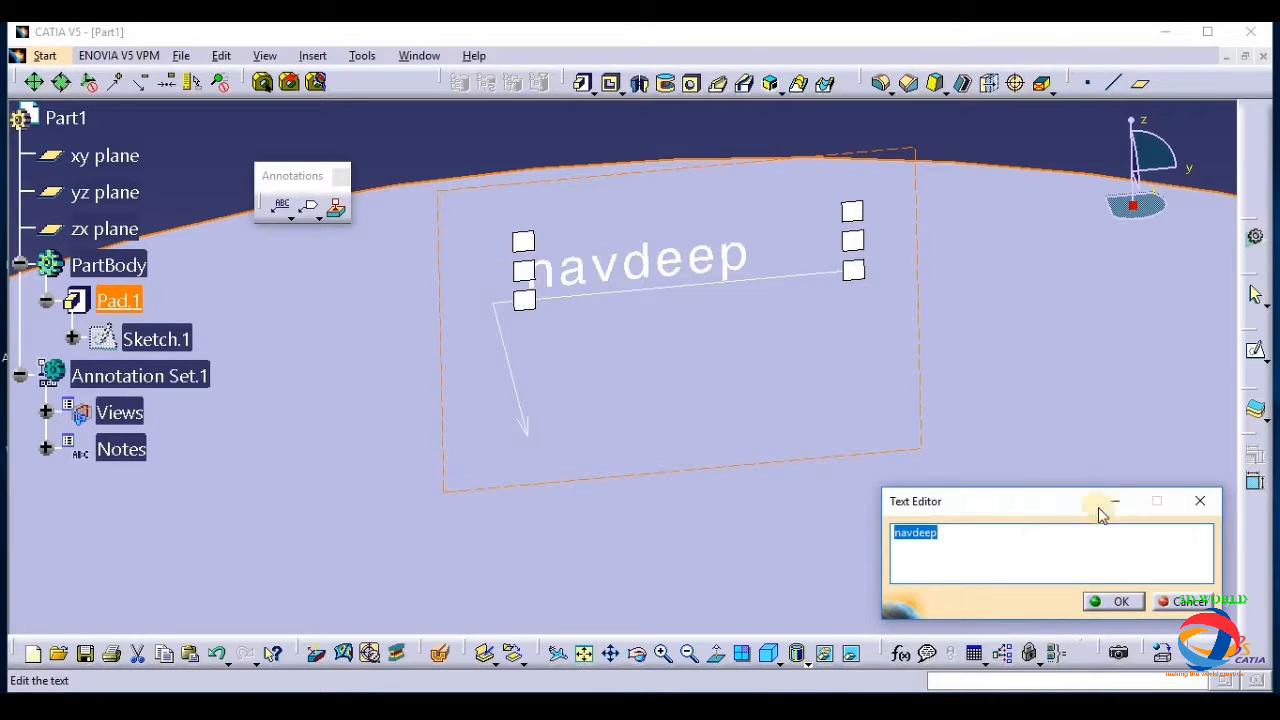
pyautogui.click(1120, 600)
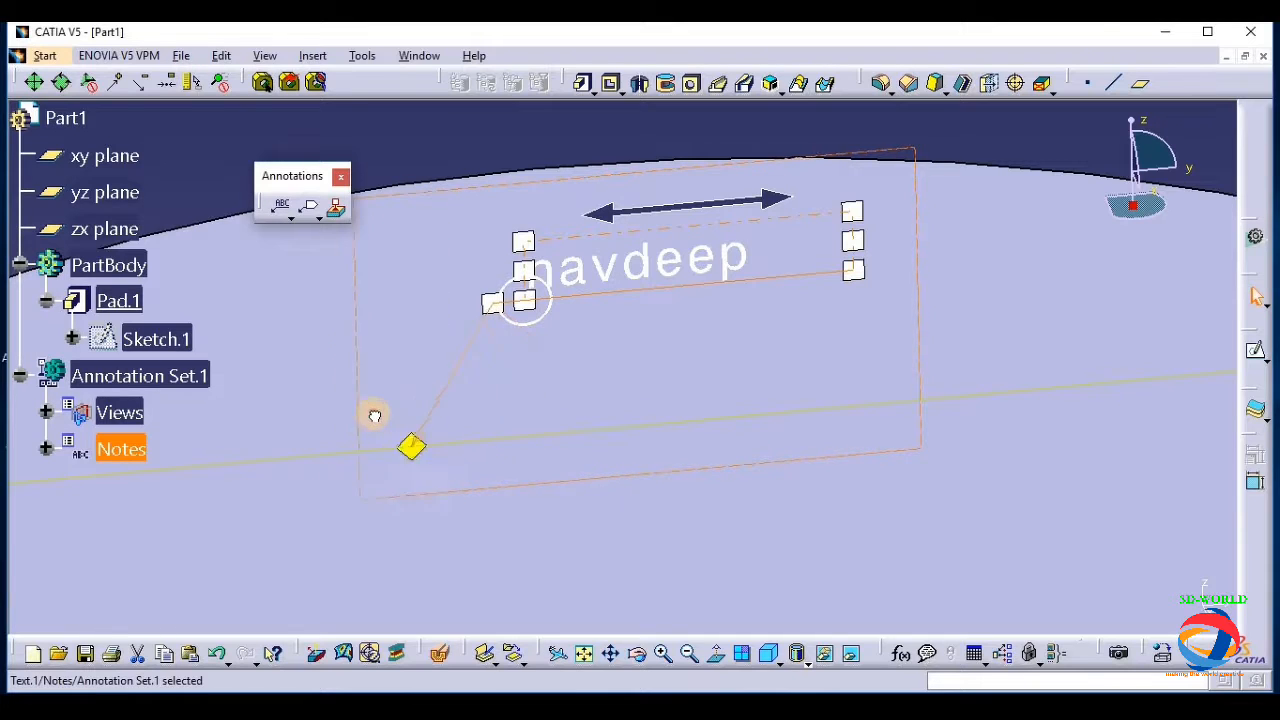
pyautogui.moveTo(412, 448); pyautogui.dragTo(348, 452)
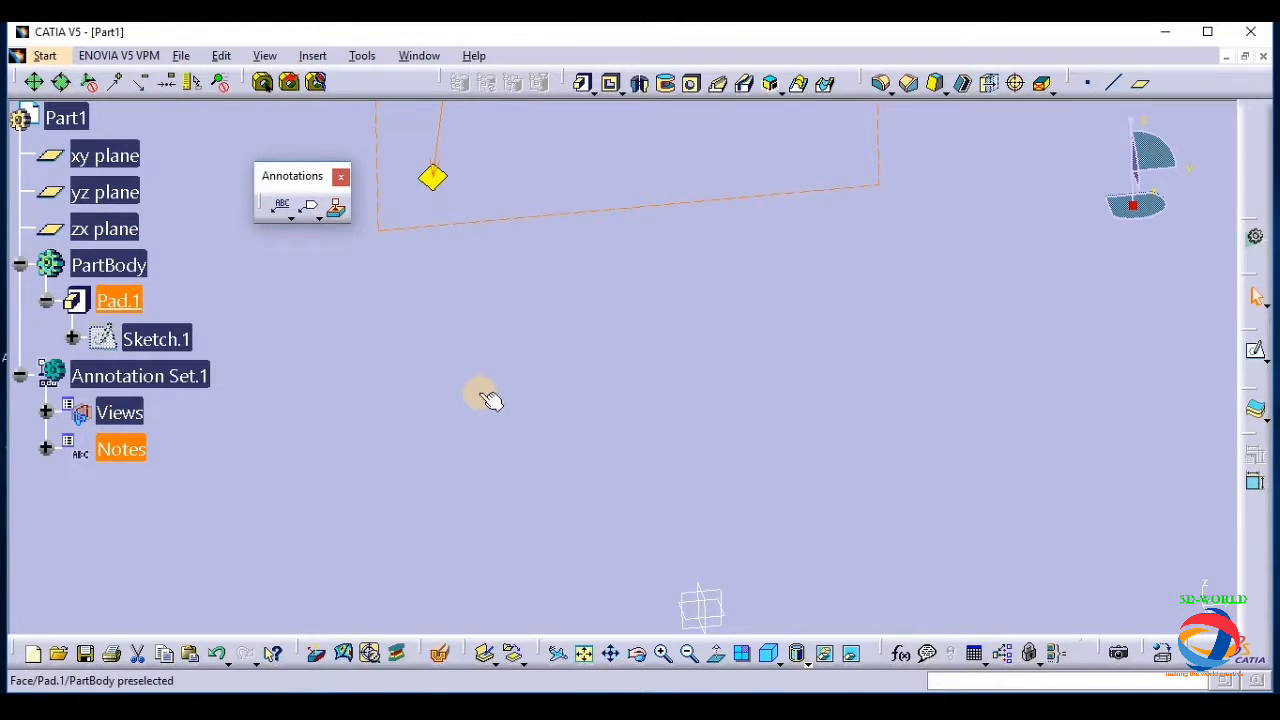
# Place a second navdeep text note without a leader on the pad face
pyautogui.click(284, 204)
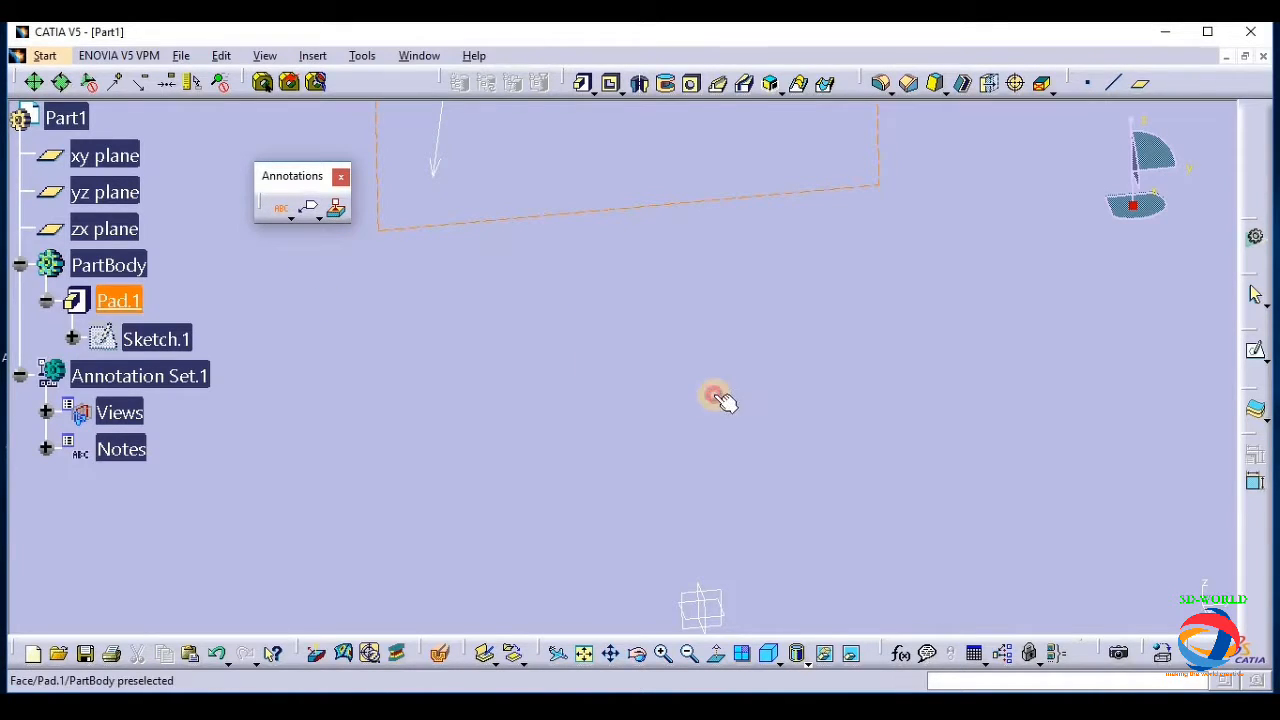
pyautogui.click(712, 396)
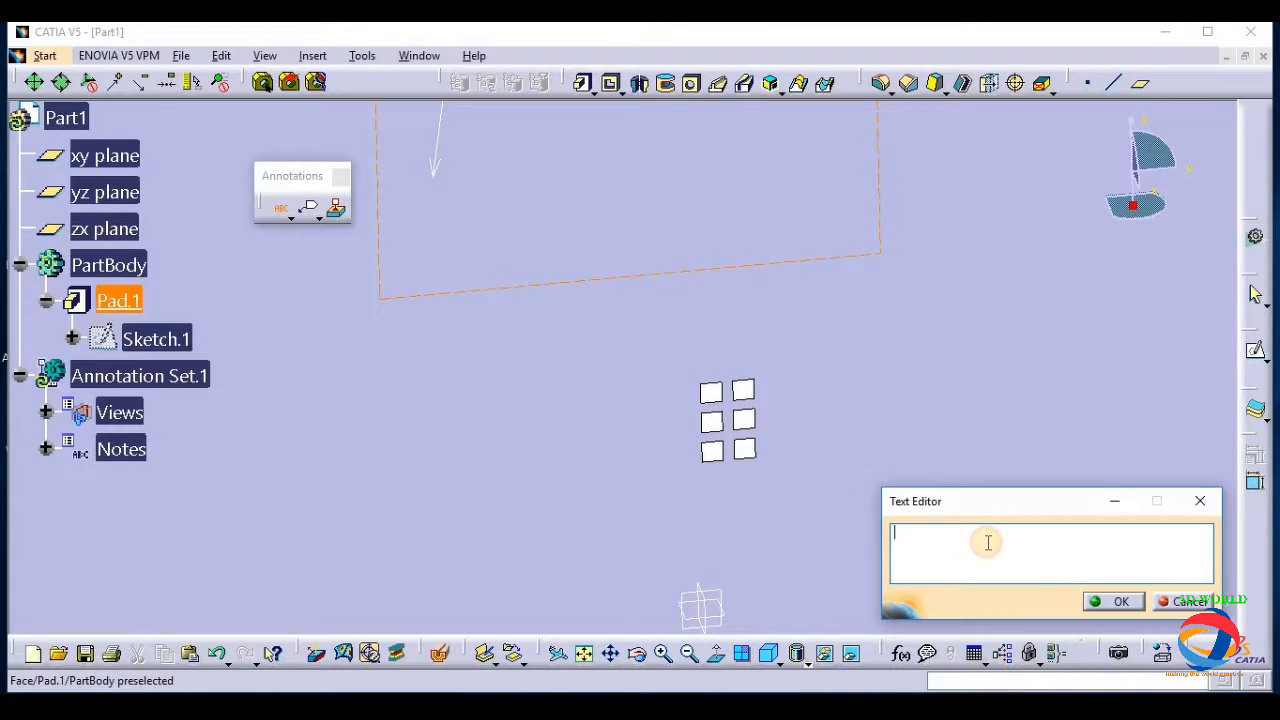
pyautogui.write('navdeep')
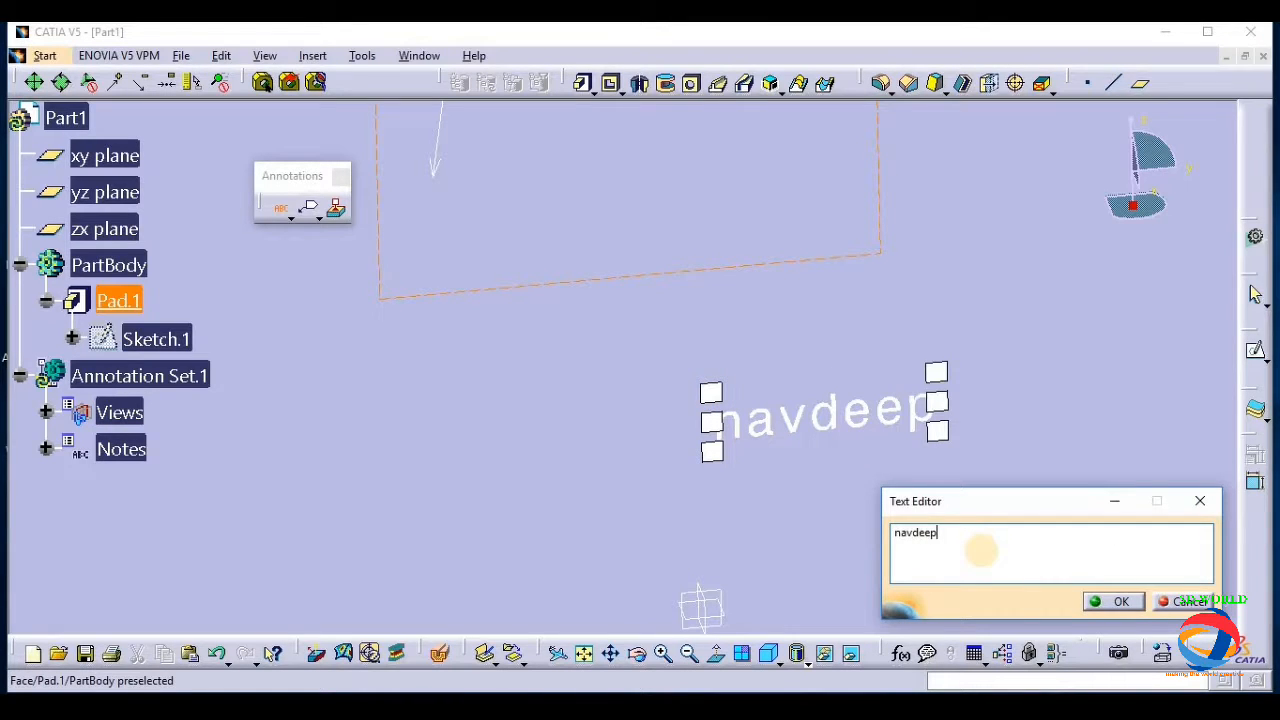
pyautogui.click(1120, 600)
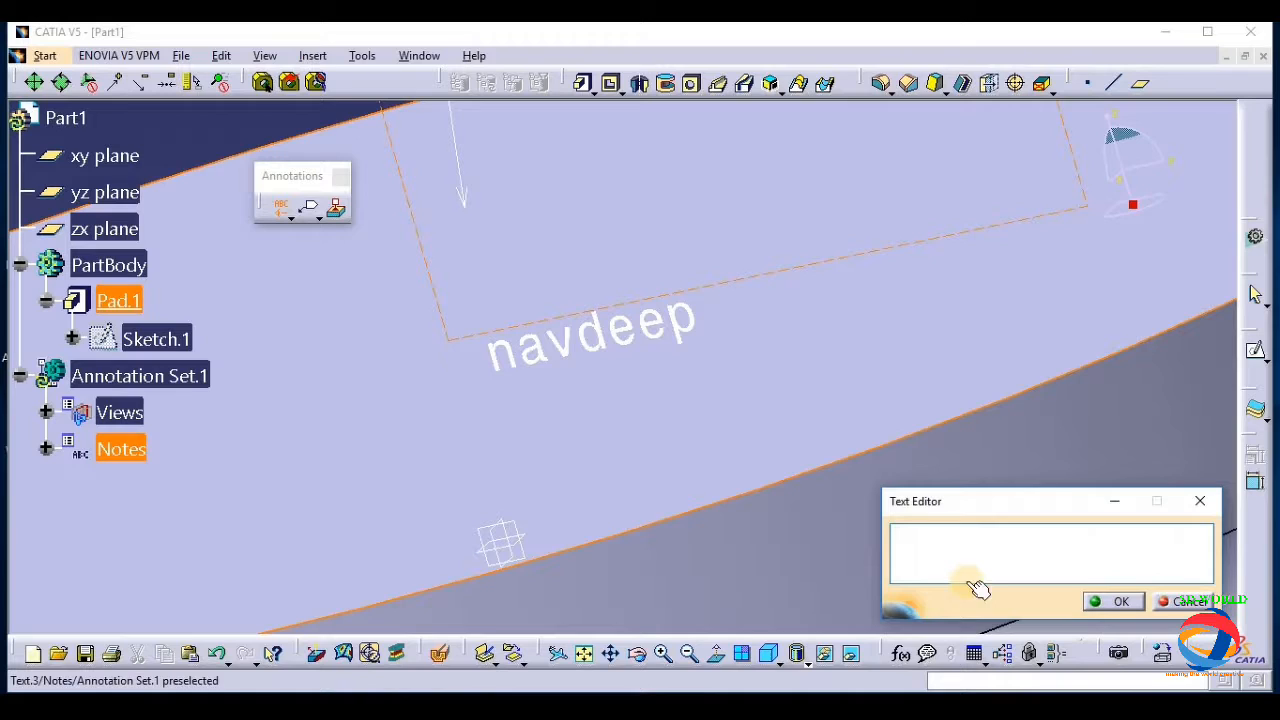
# Enter a short 'na' text note and rotate the model to review the notes
pyautogui.write('na')
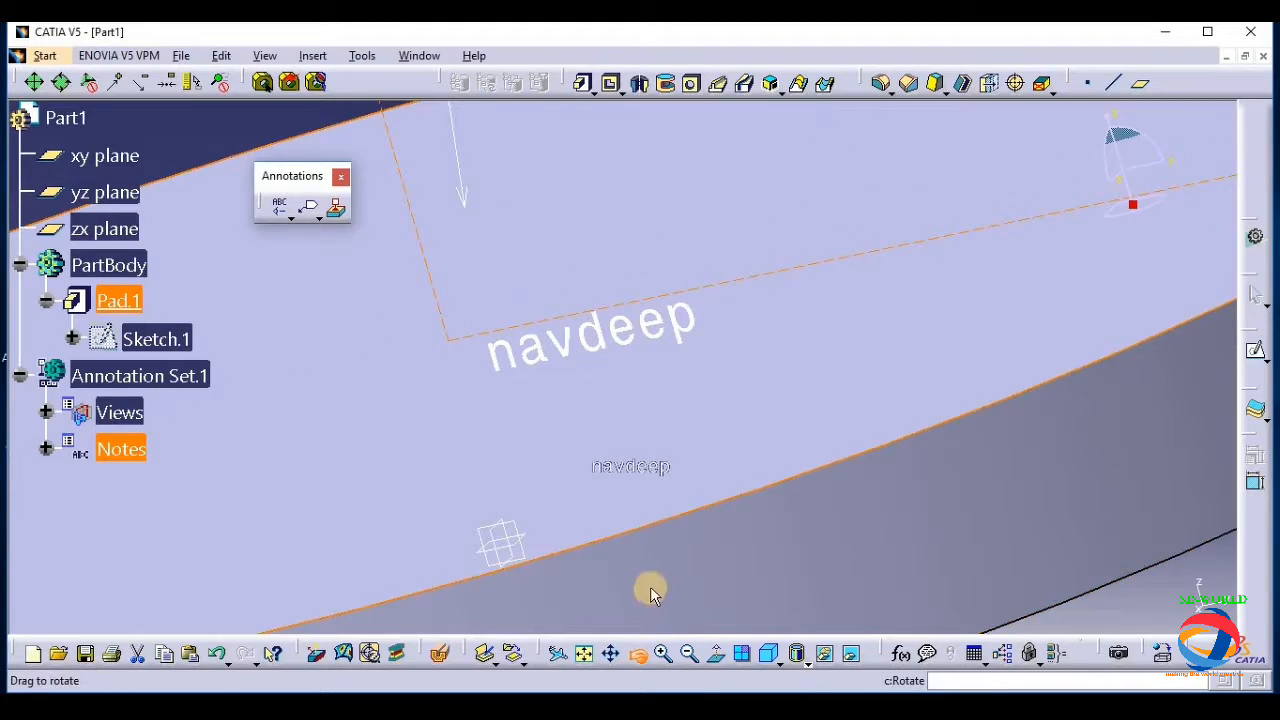
pyautogui.moveTo(650, 590); pyautogui.dragTo(636, 570)
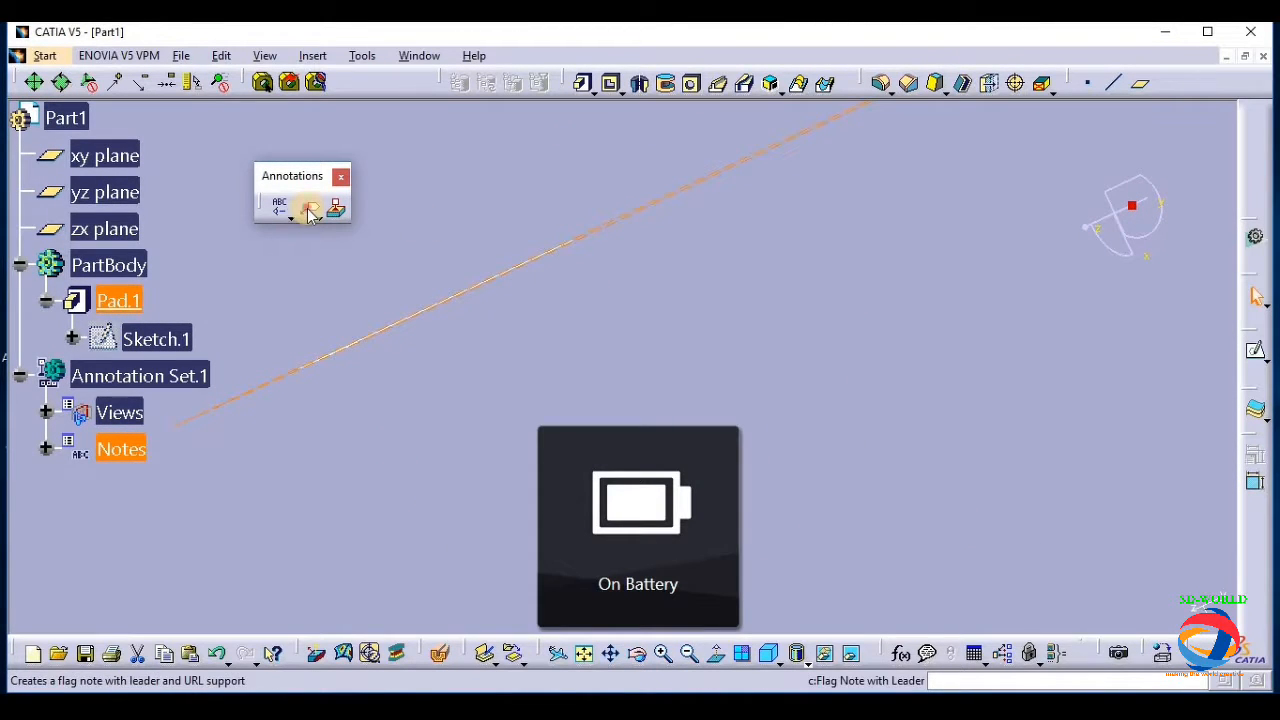
# Attach a flag note with leader named 'tf7gu' to the pad face and confirm it
pyautogui.click(310, 206)
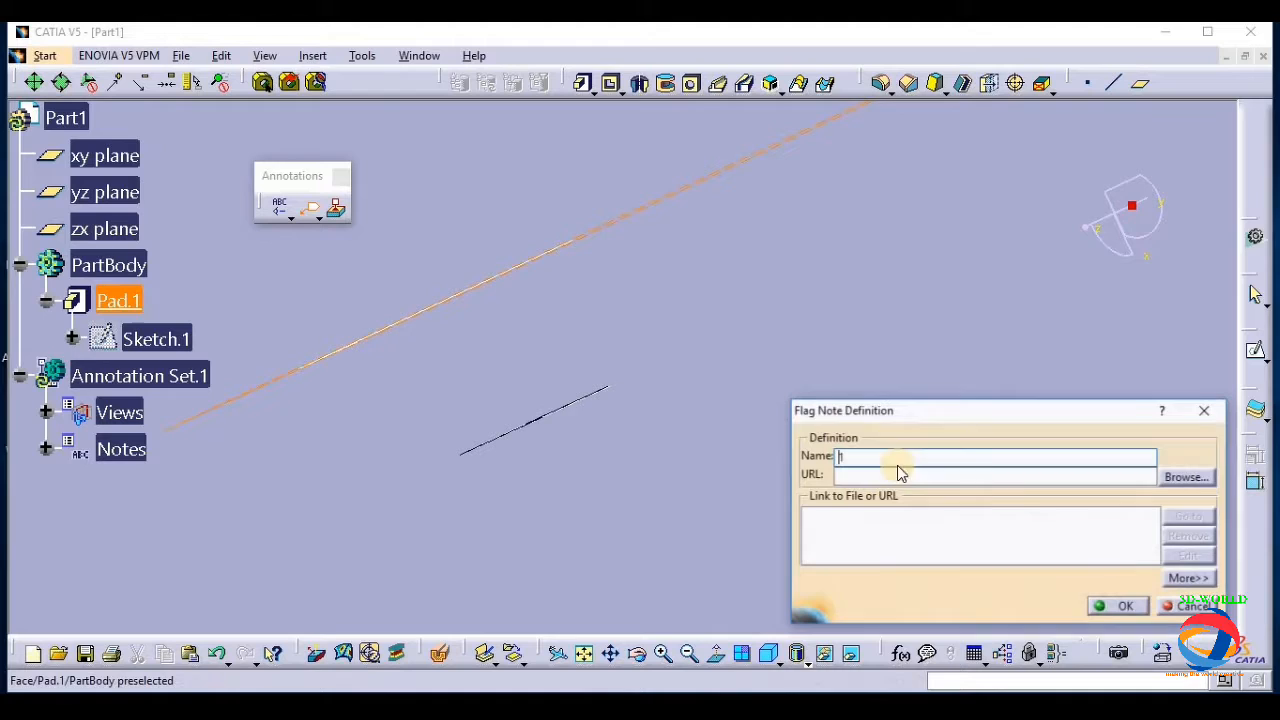
pyautogui.write('tf7gu')
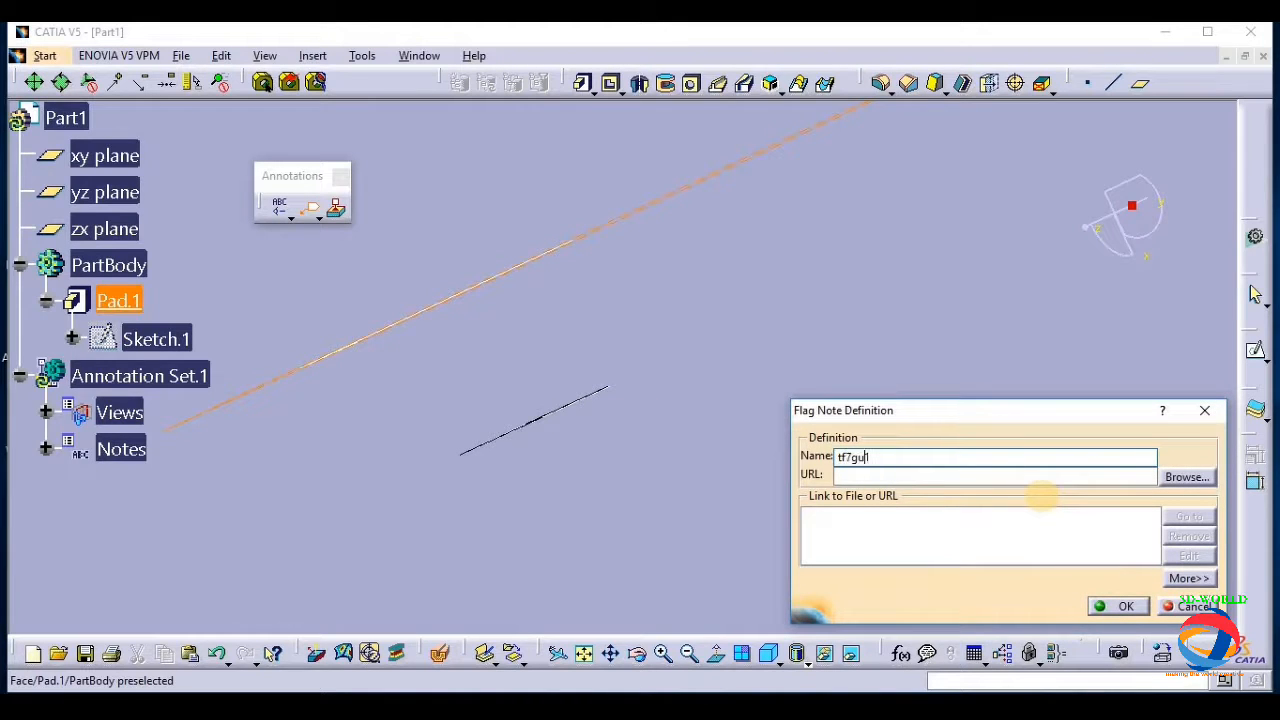
pyautogui.click(1118, 606)
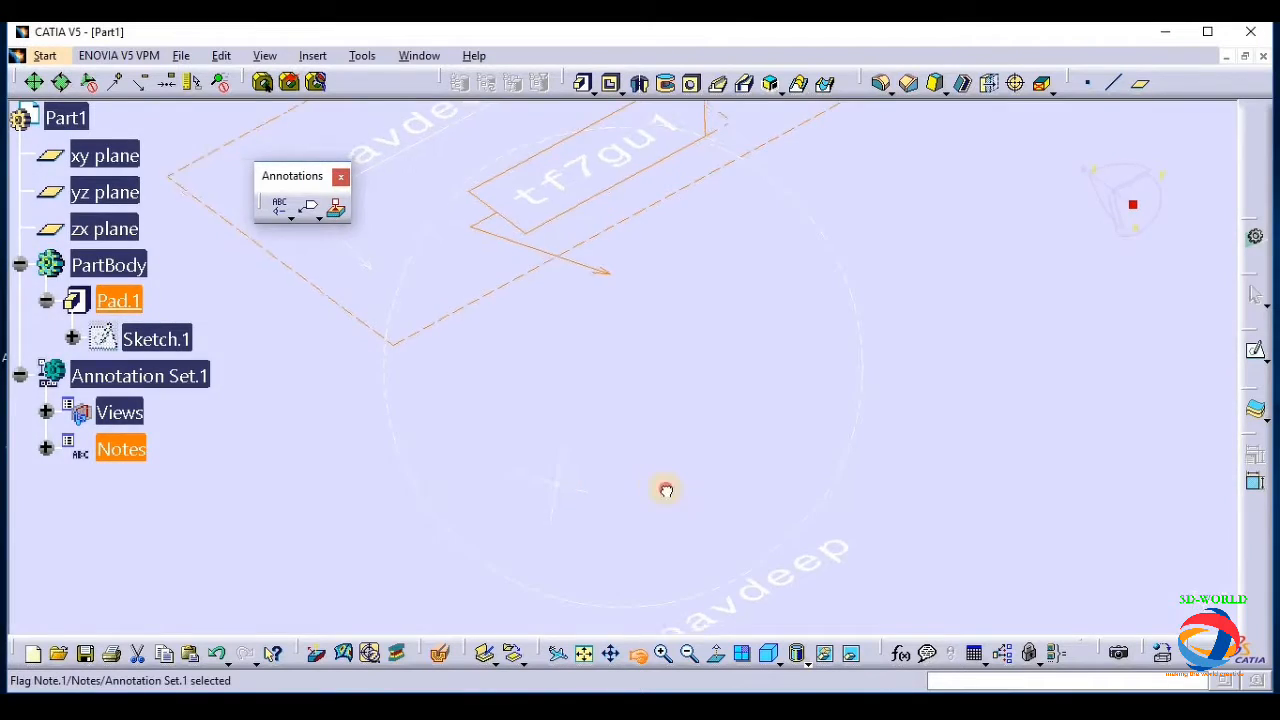
pyautogui.moveTo(666, 490); pyautogui.dragTo(552, 596)
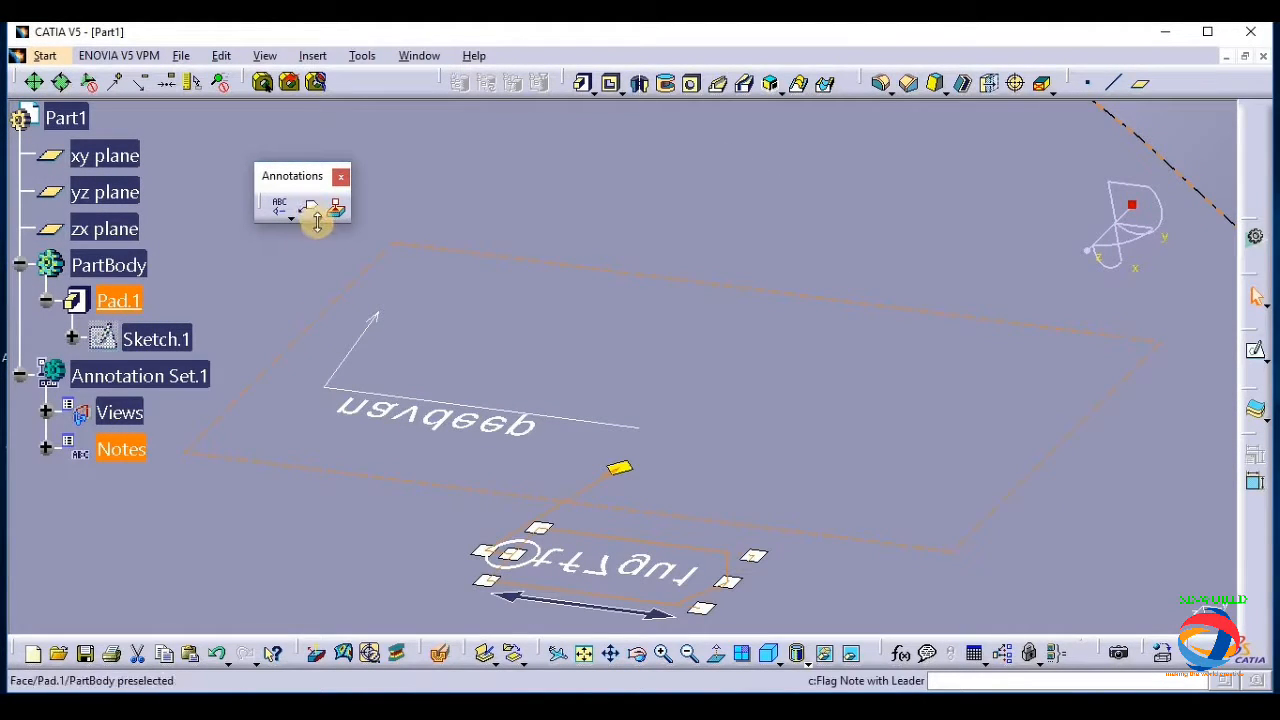
pyautogui.moveTo(336, 210)
pyautogui.write('bvj2')
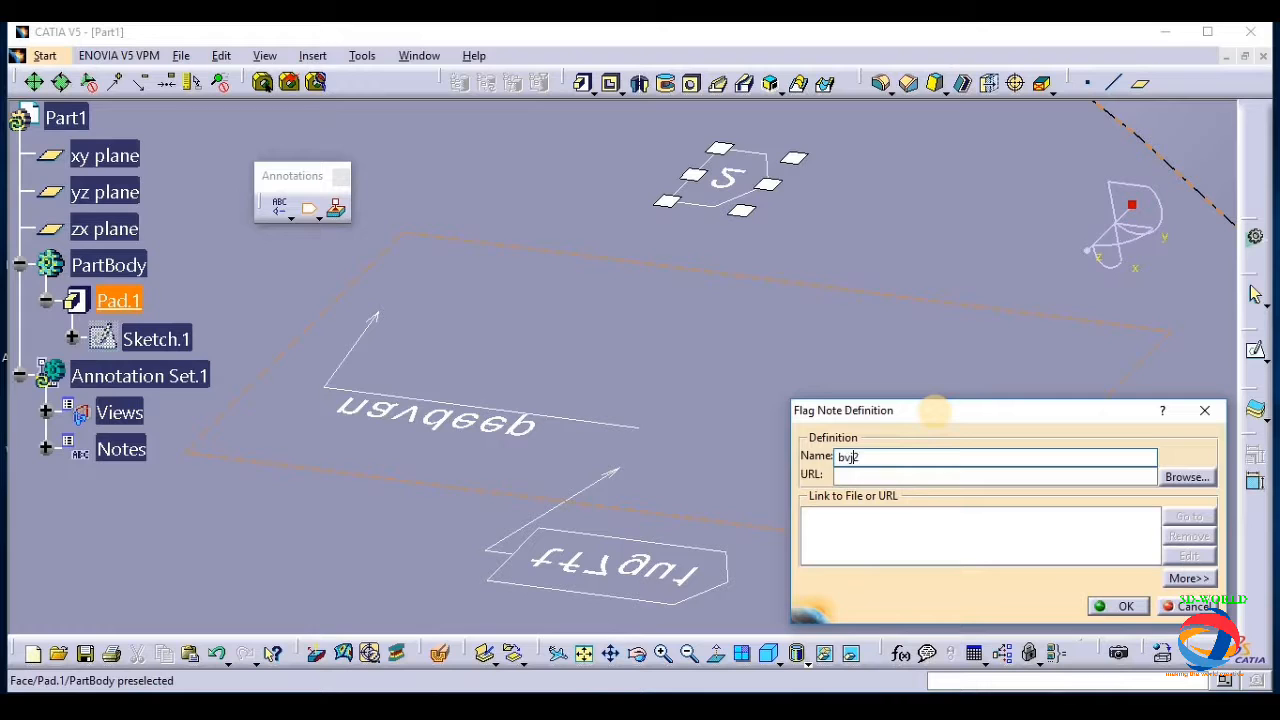
# Place a second flag note with leader named with 'bjk' on the part and confirm it
pyautogui.write('bjk')
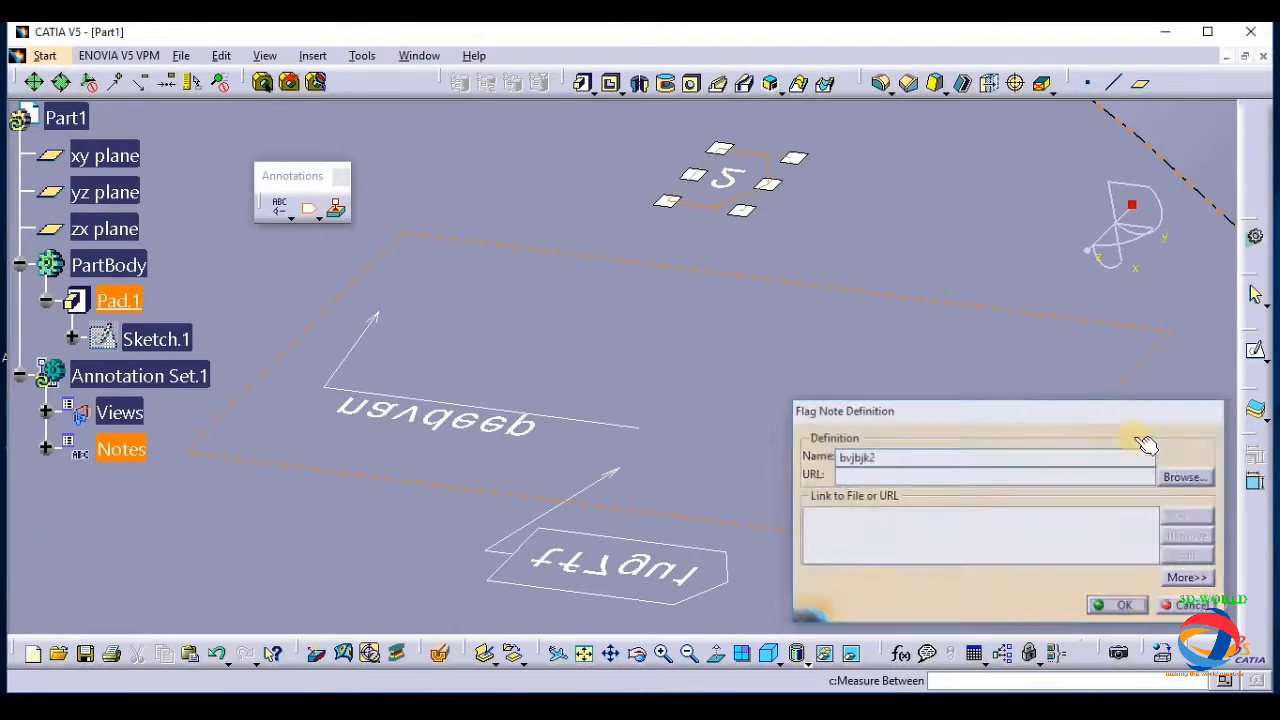
pyautogui.click(1116, 604)
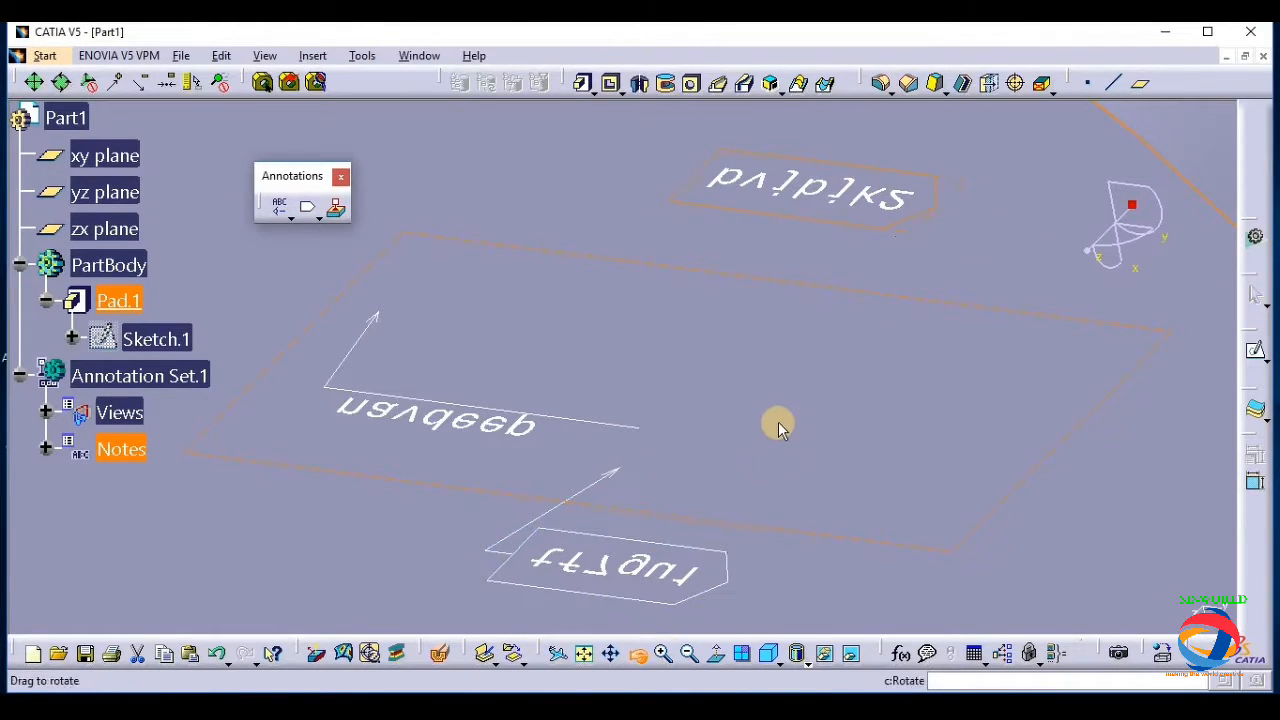
pyautogui.moveTo(780, 430); pyautogui.dragTo(810, 288)
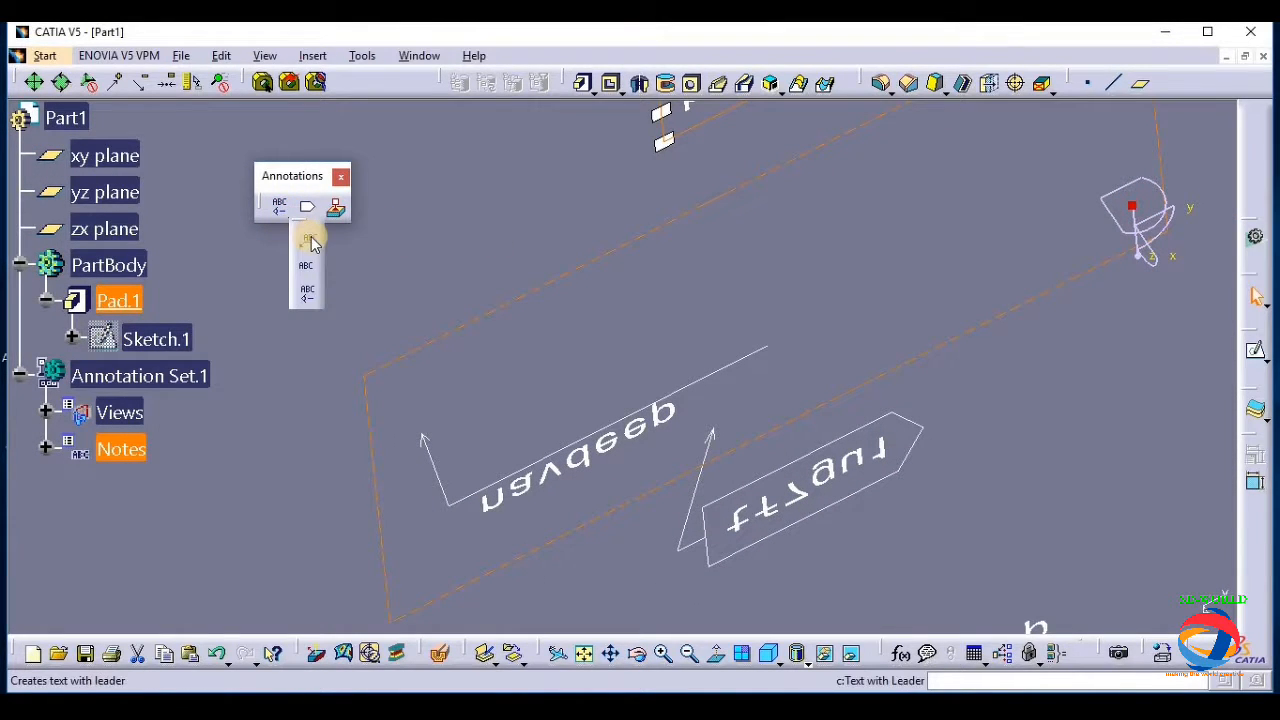
pyautogui.moveTo(308, 240)
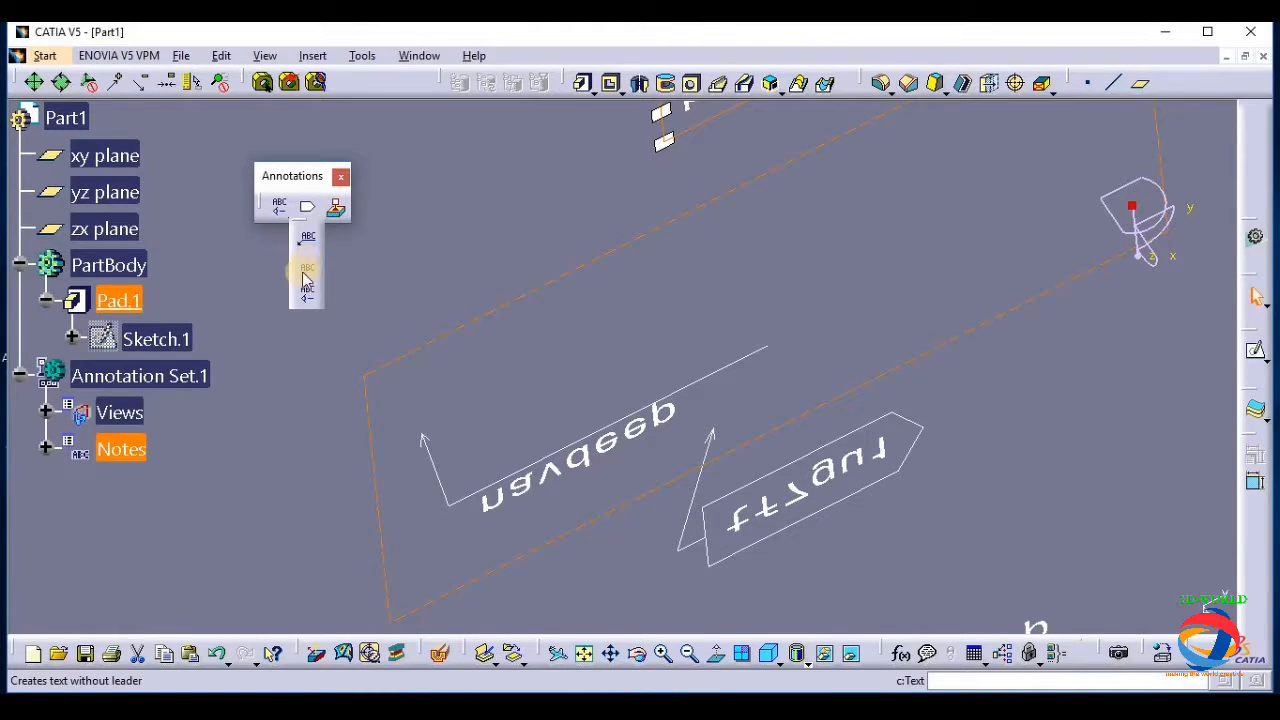
pyautogui.moveTo(308, 290)
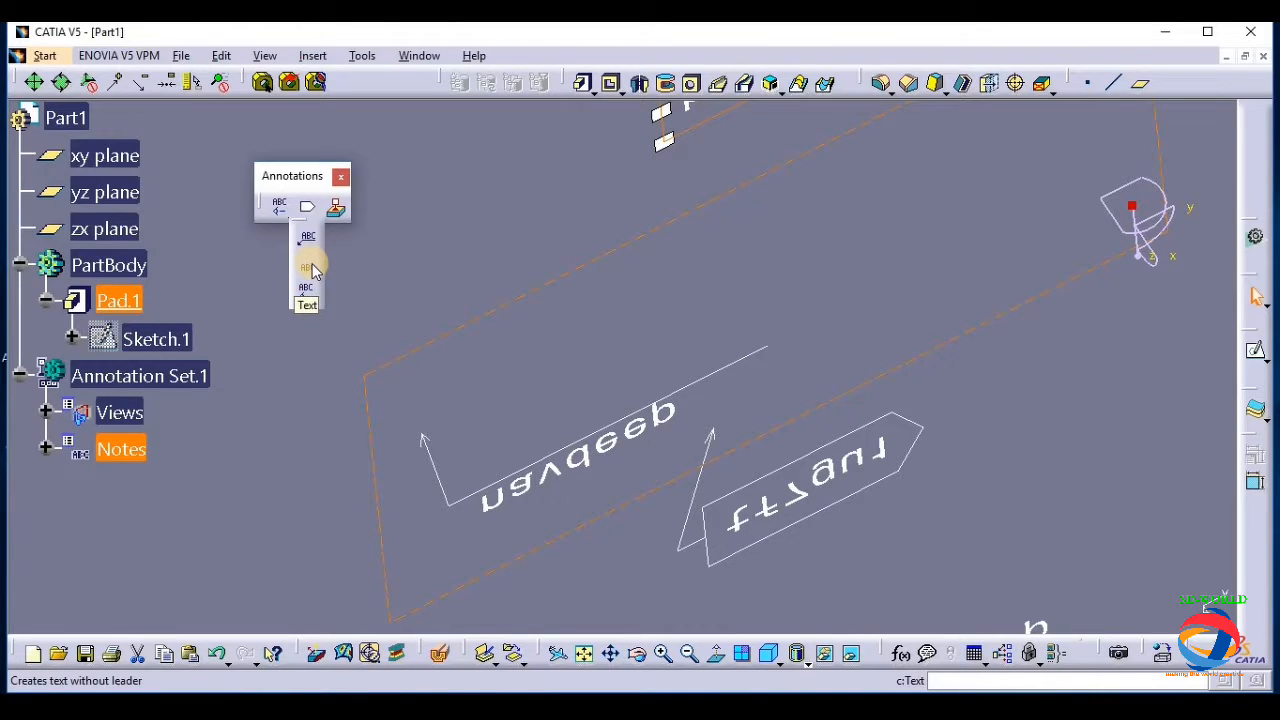
pyautogui.moveTo(308, 206)
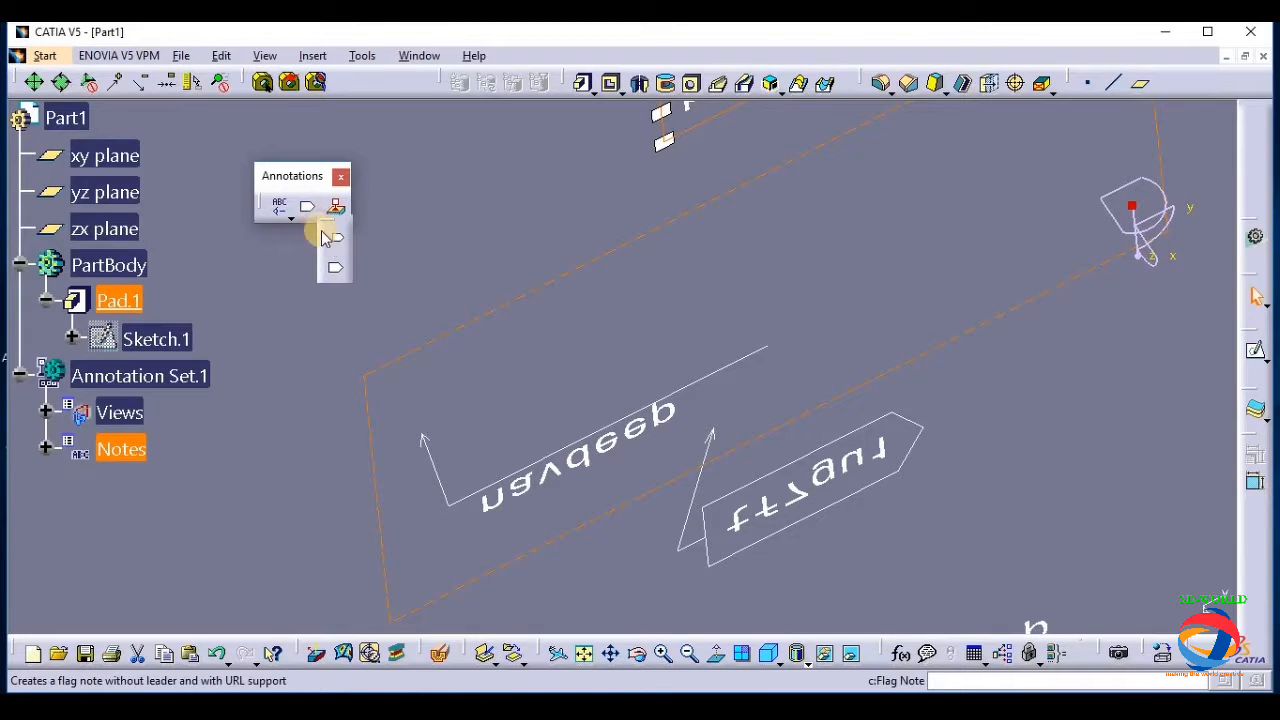
pyautogui.moveTo(336, 240)
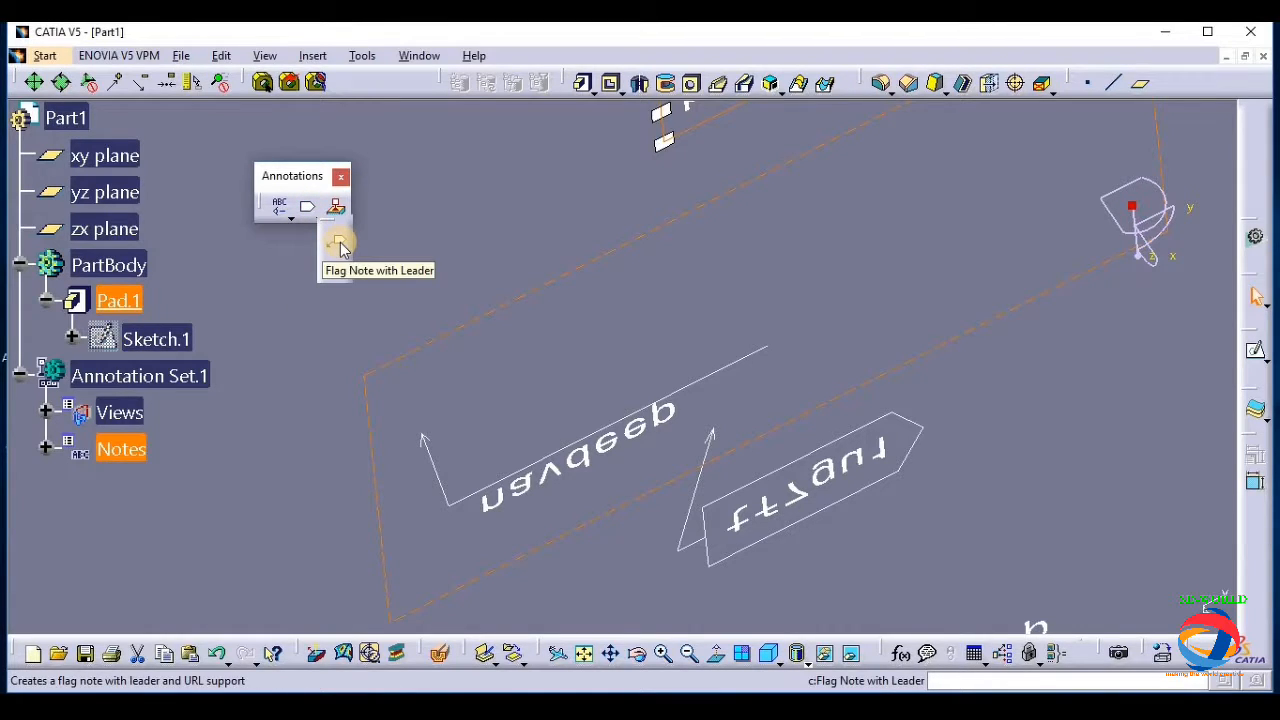
pyautogui.moveTo(336, 250)
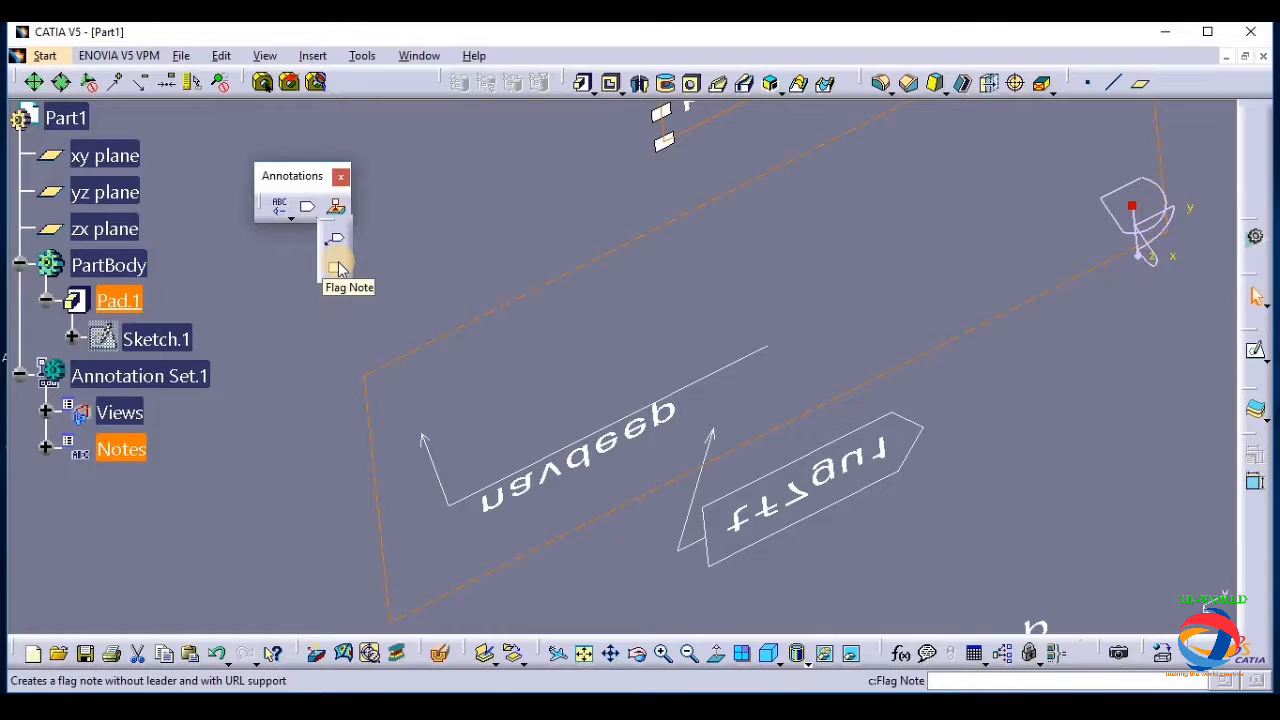